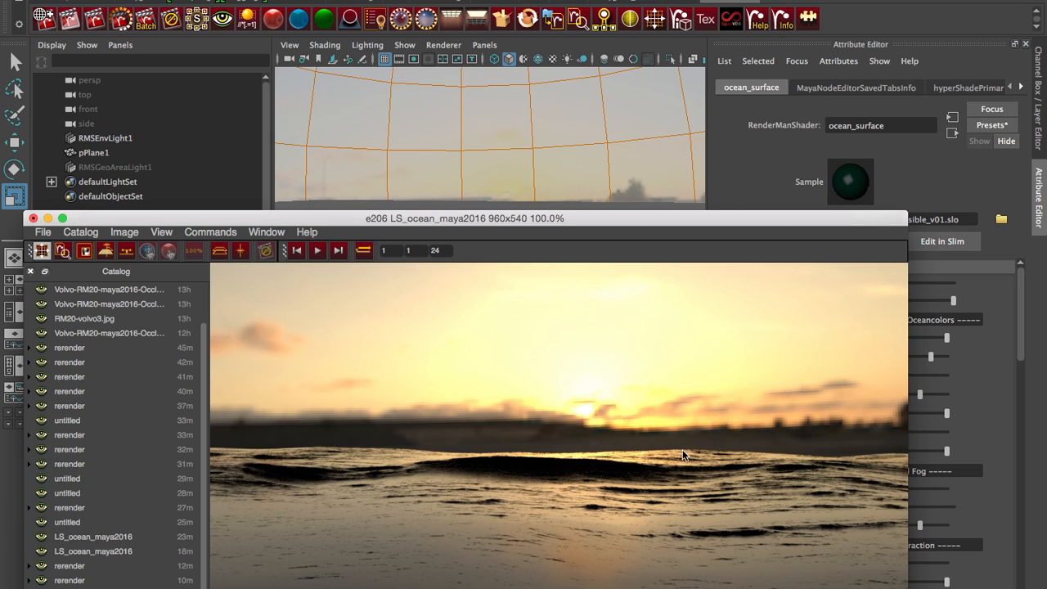
{"action": "mouse_move", "coordinate": [690, 466]}
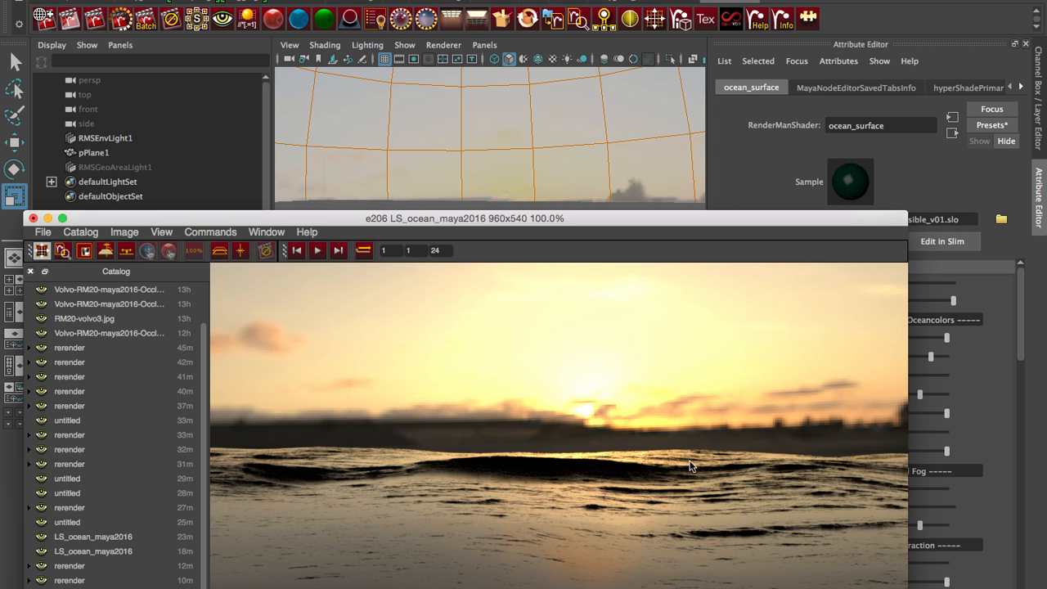
{"action": "mouse_move", "coordinate": [581, 40]}
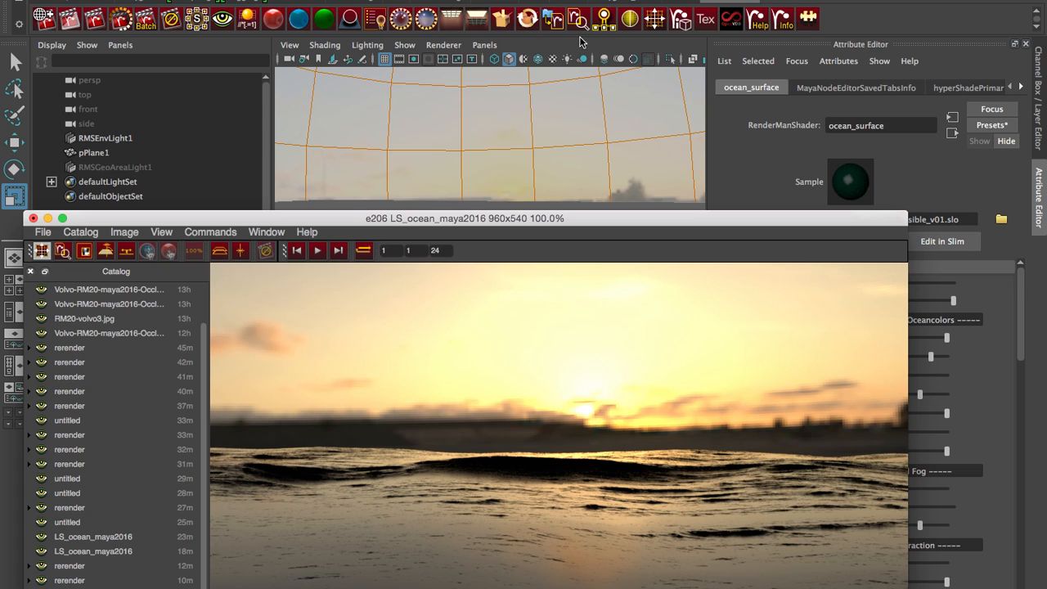
{"action": "mouse_move", "coordinate": [581, 42]}
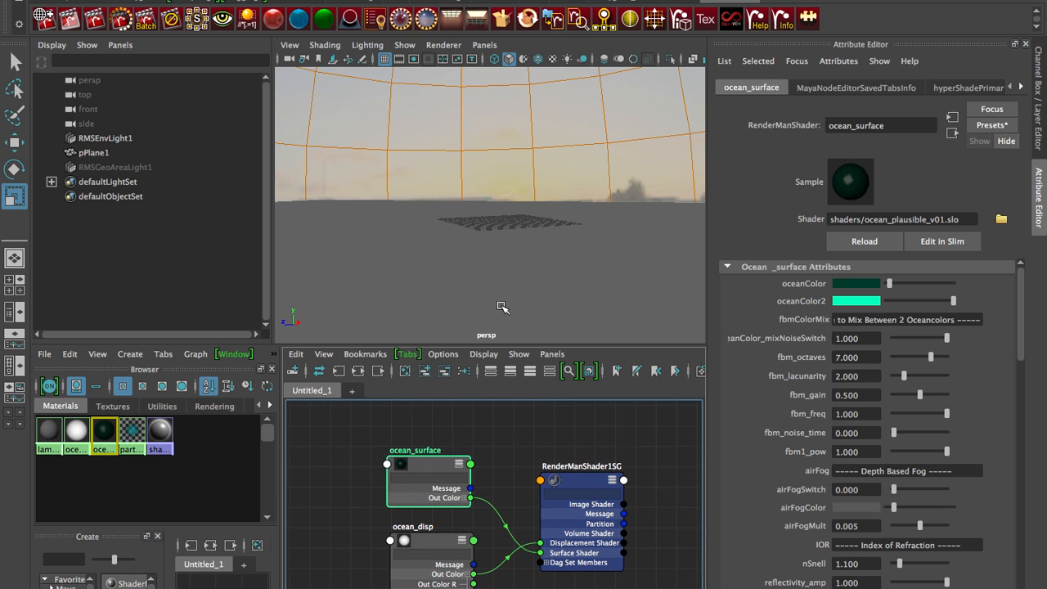
{"action": "left_click", "coordinate": [93, 152]}
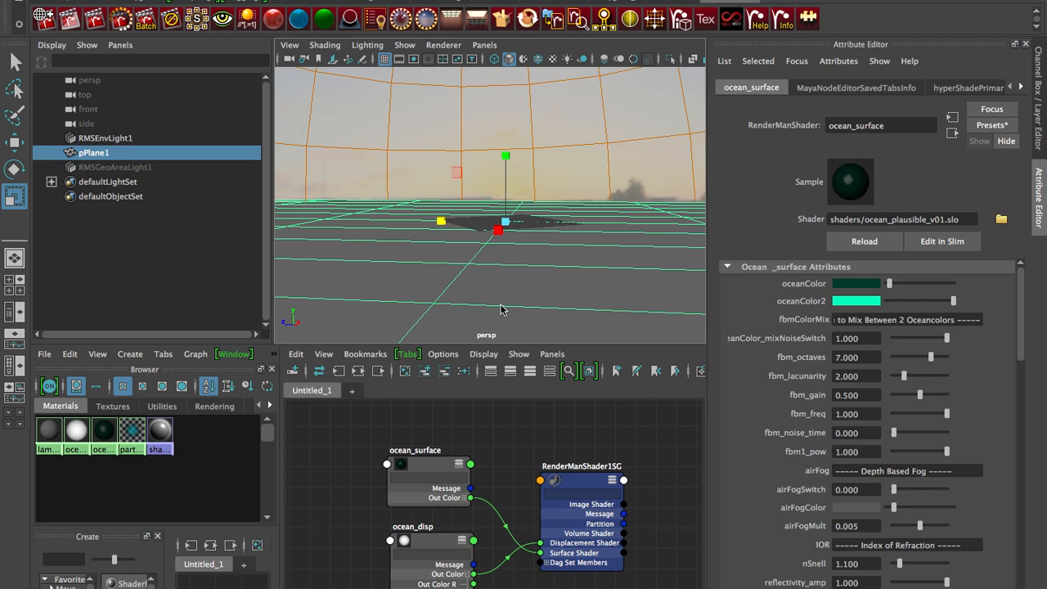
{"action": "left_click", "coordinate": [104, 137]}
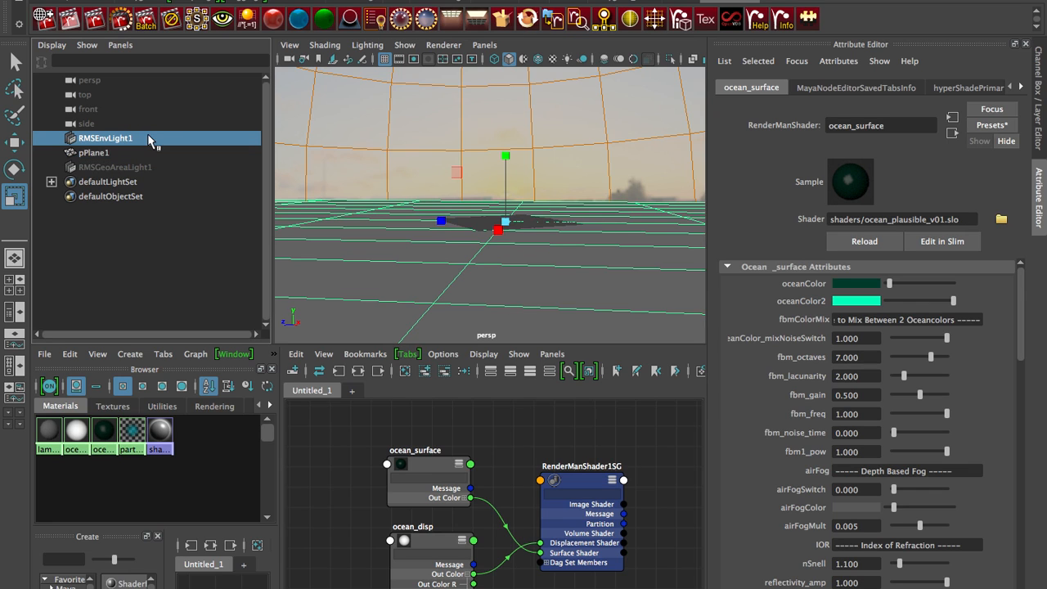
{"action": "left_click", "coordinate": [105, 138]}
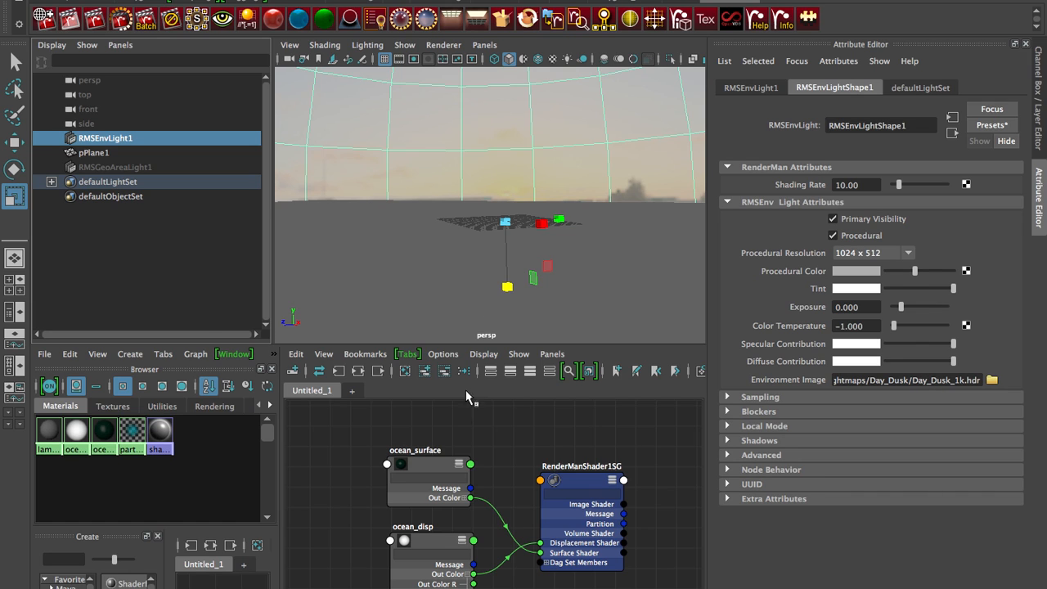
{"action": "left_click", "coordinate": [425, 450]}
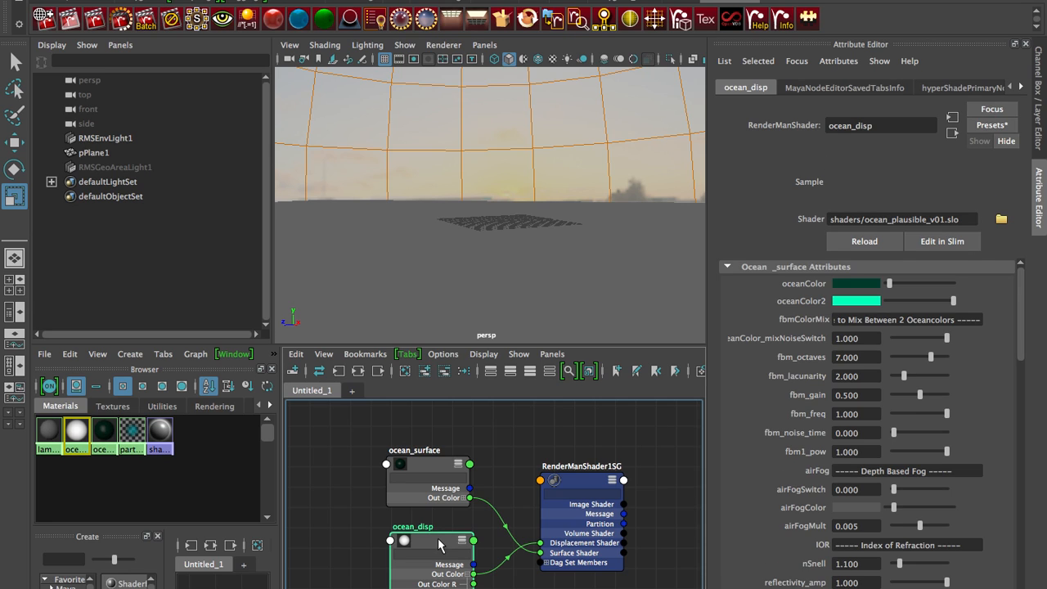
{"action": "left_click", "coordinate": [403, 540]}
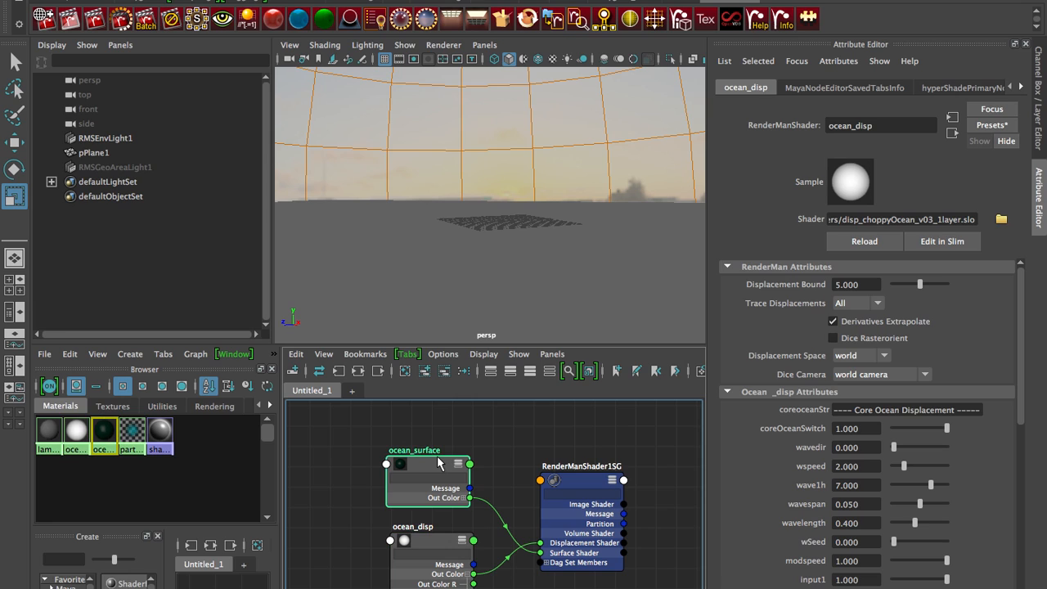
{"action": "left_click", "coordinate": [412, 461]}
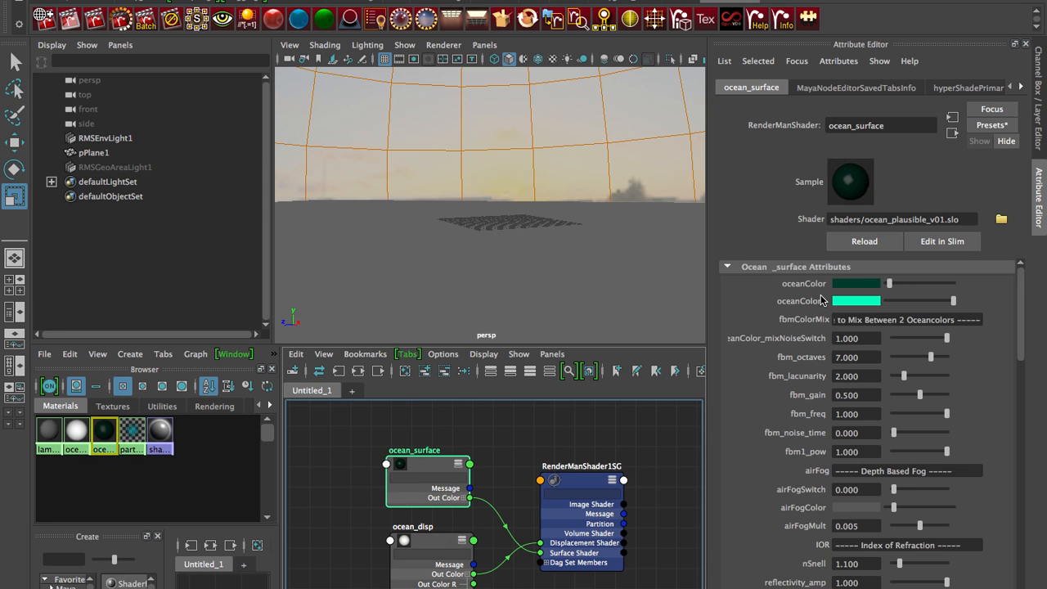
{"action": "scroll", "scroll_direction": "down", "scroll_amount": 3}
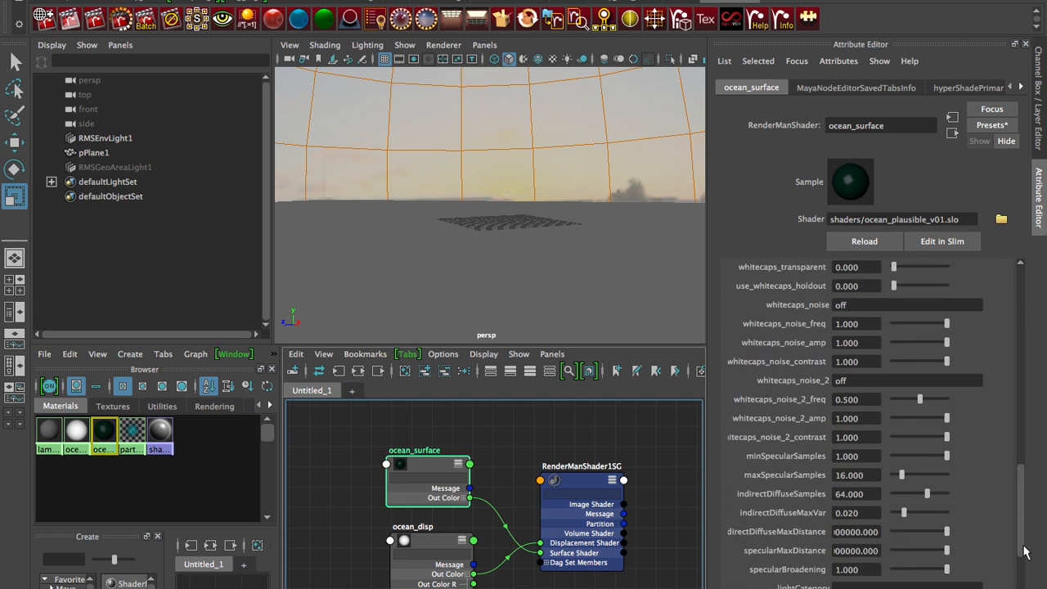
{"action": "scroll", "scroll_direction": "up", "scroll_amount": 3}
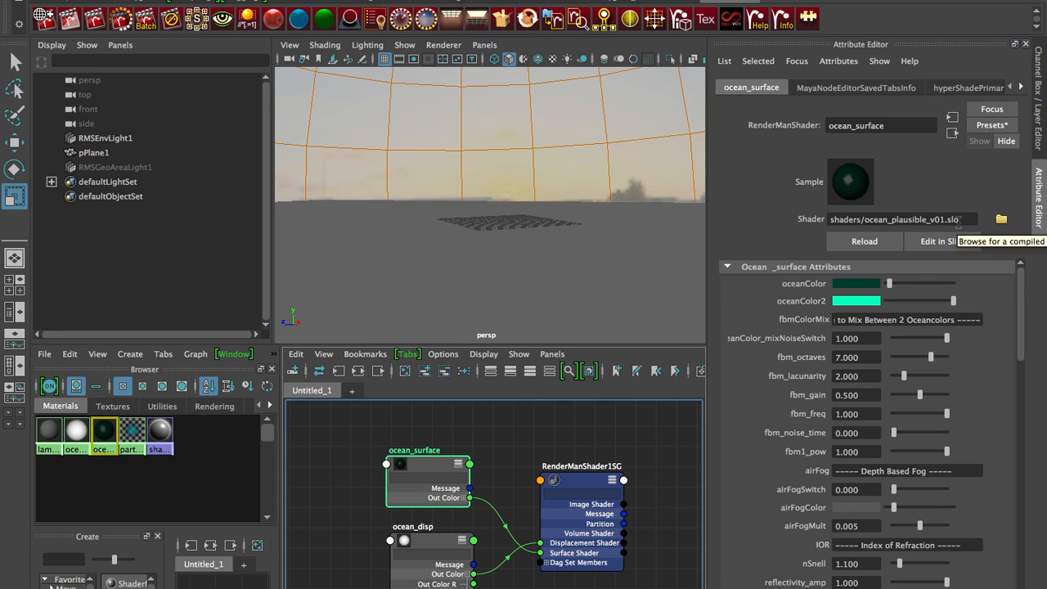
{"action": "mouse_move", "coordinate": [507, 236]}
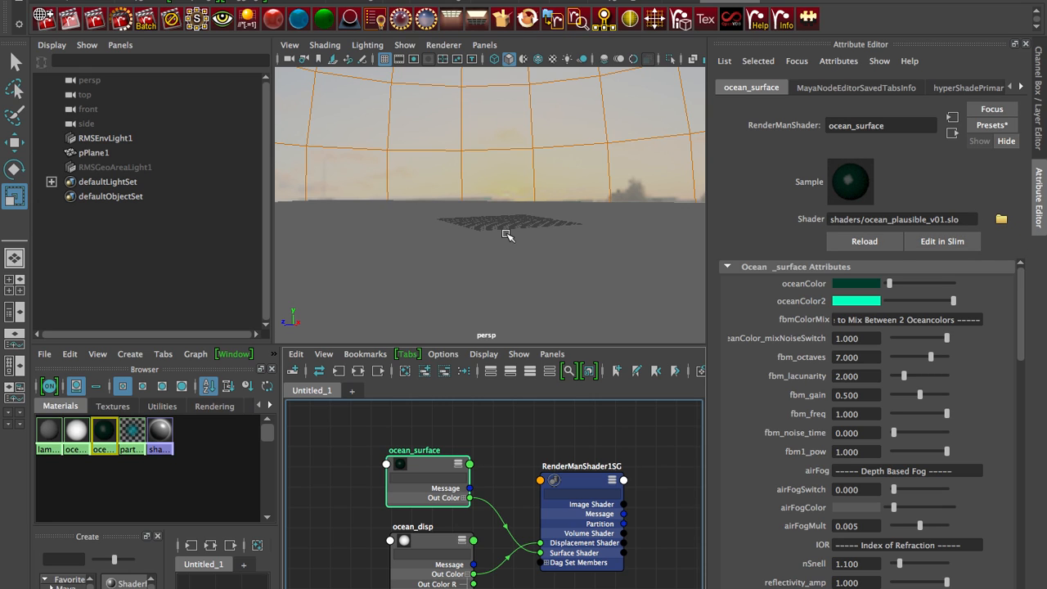
{"action": "mouse_move", "coordinate": [413, 252]}
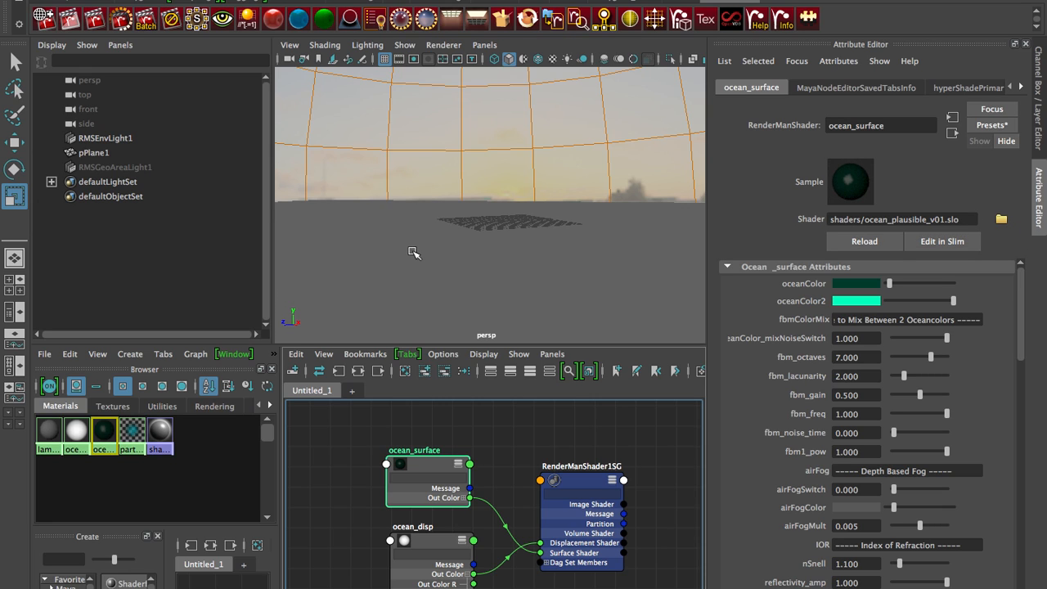
{"action": "left_click", "coordinate": [540, 197]}
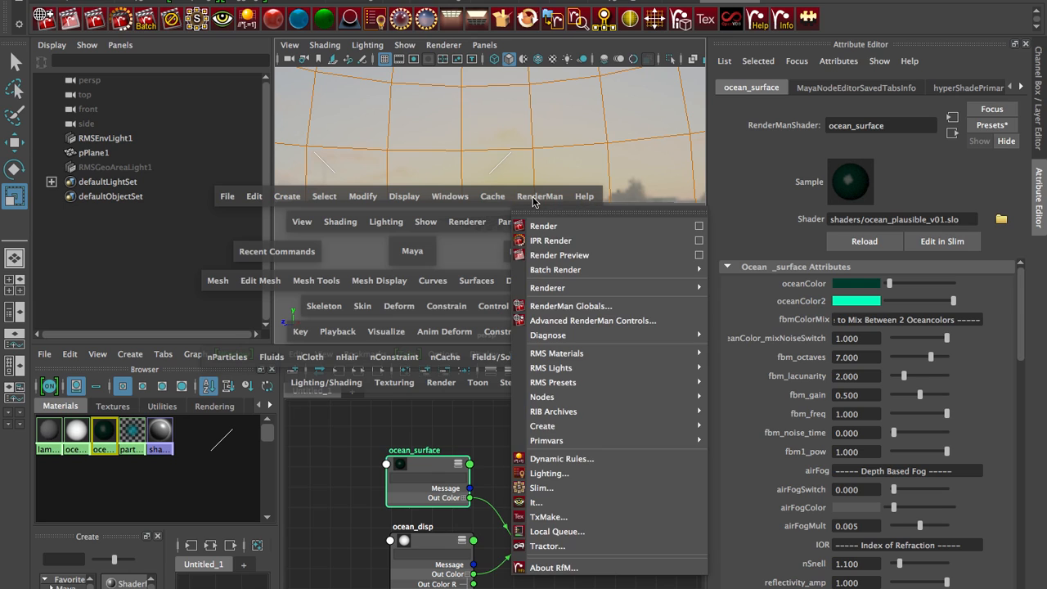
{"action": "mouse_move", "coordinate": [543, 226]}
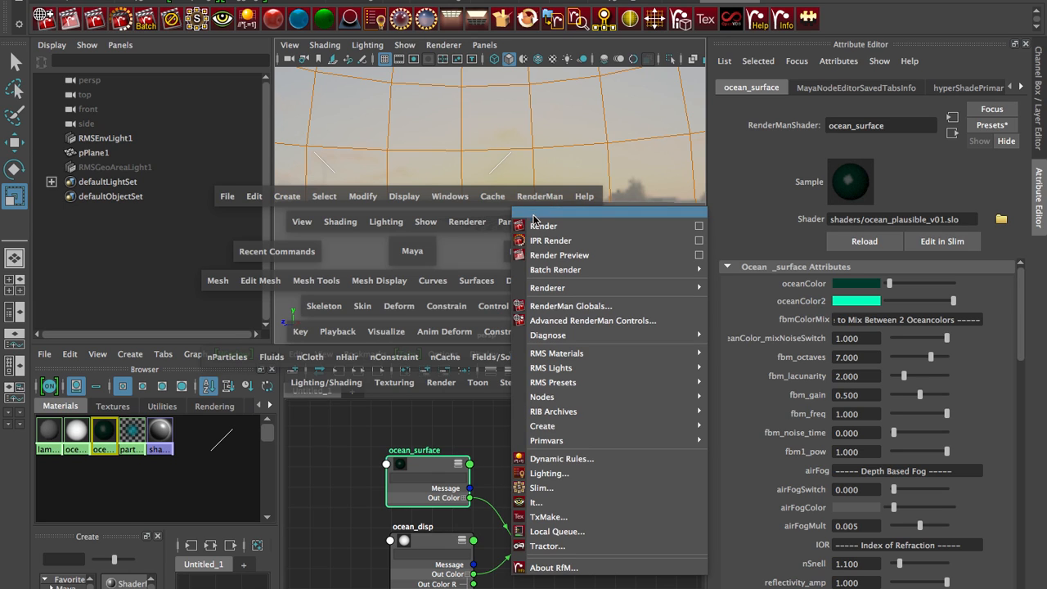
{"action": "left_click", "coordinate": [546, 288]}
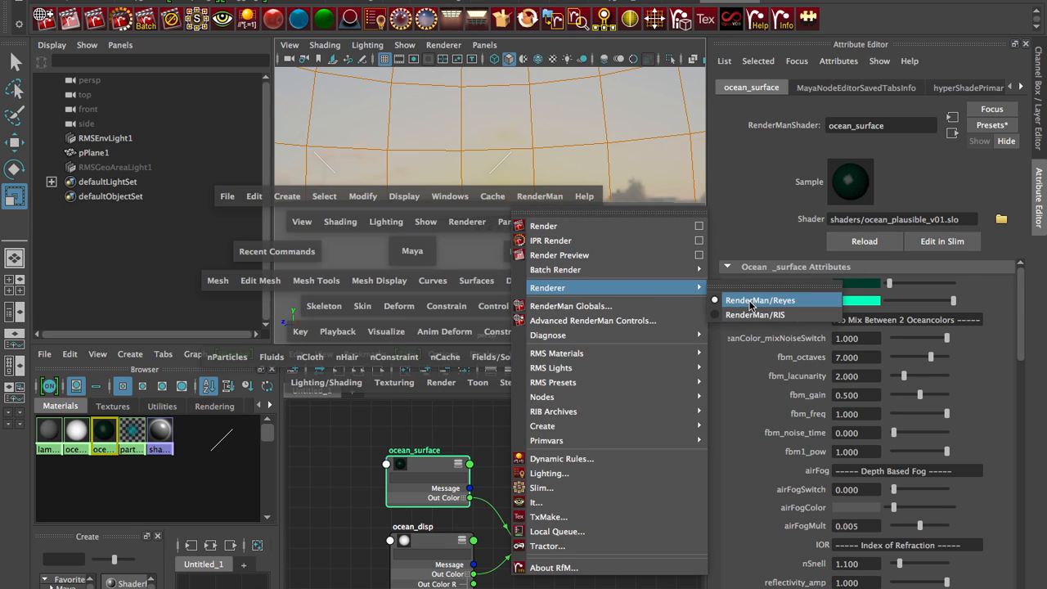
{"action": "mouse_move", "coordinate": [754, 314]}
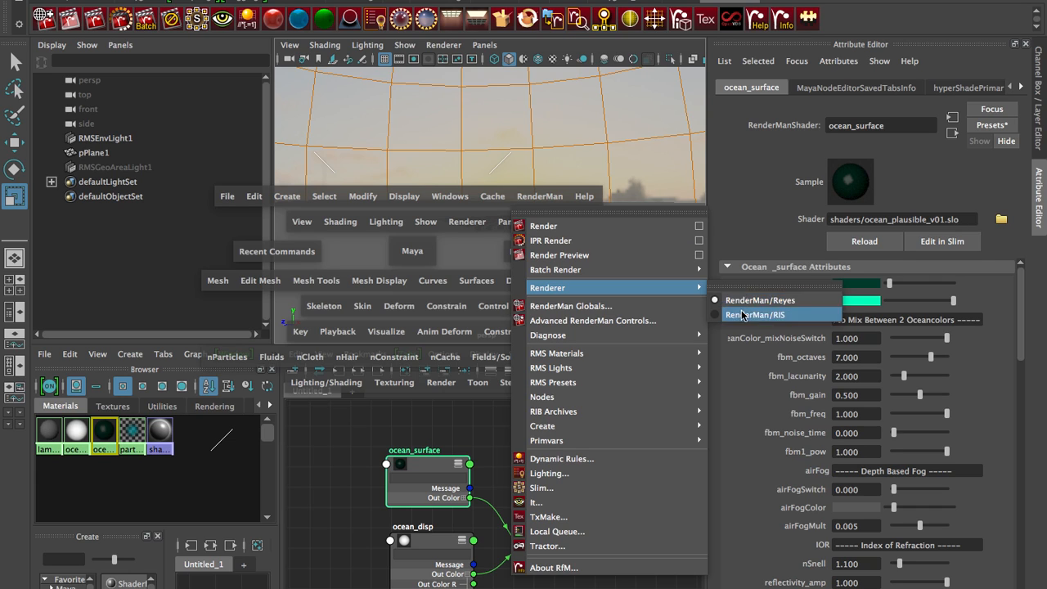
{"action": "mouse_move", "coordinate": [752, 318]}
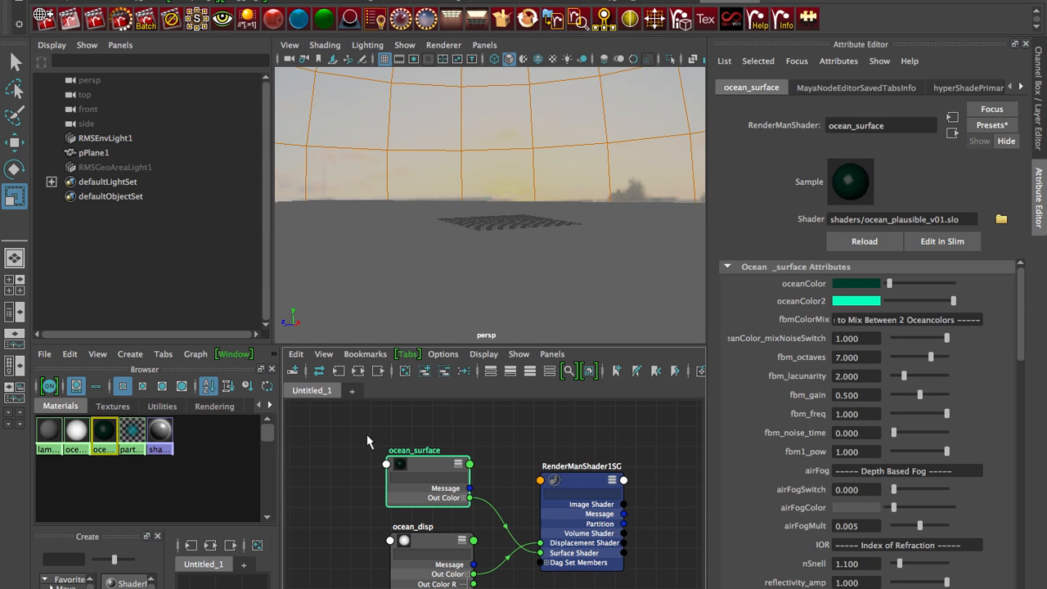
{"action": "mouse_move", "coordinate": [466, 487]}
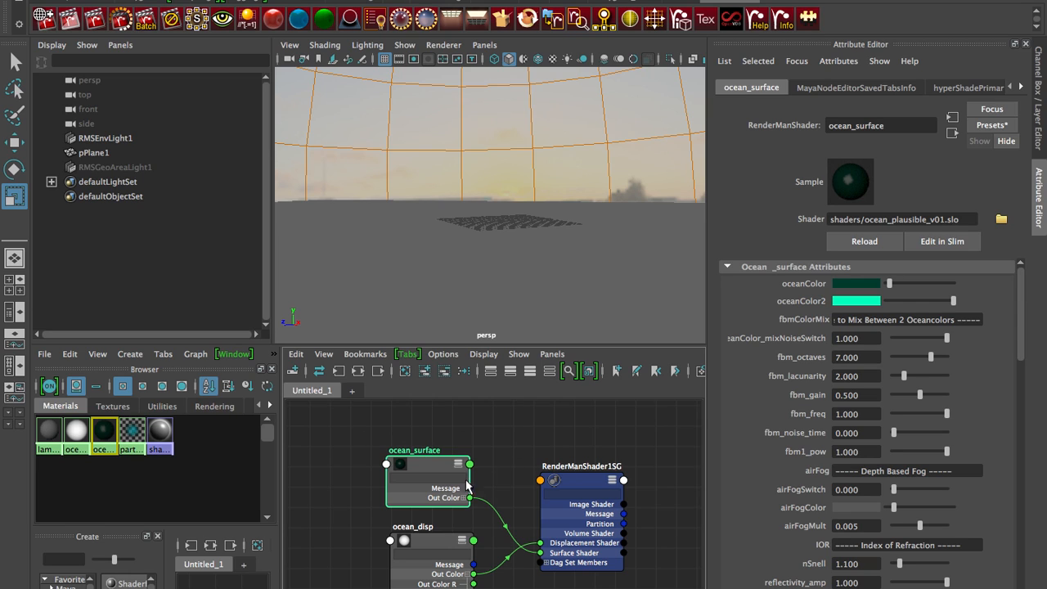
Delete the ocean_disp link to RenderManShader1SG, then inspect the ocean_surface and ocean_disp nodes
{"action": "left_click", "coordinate": [409, 540]}
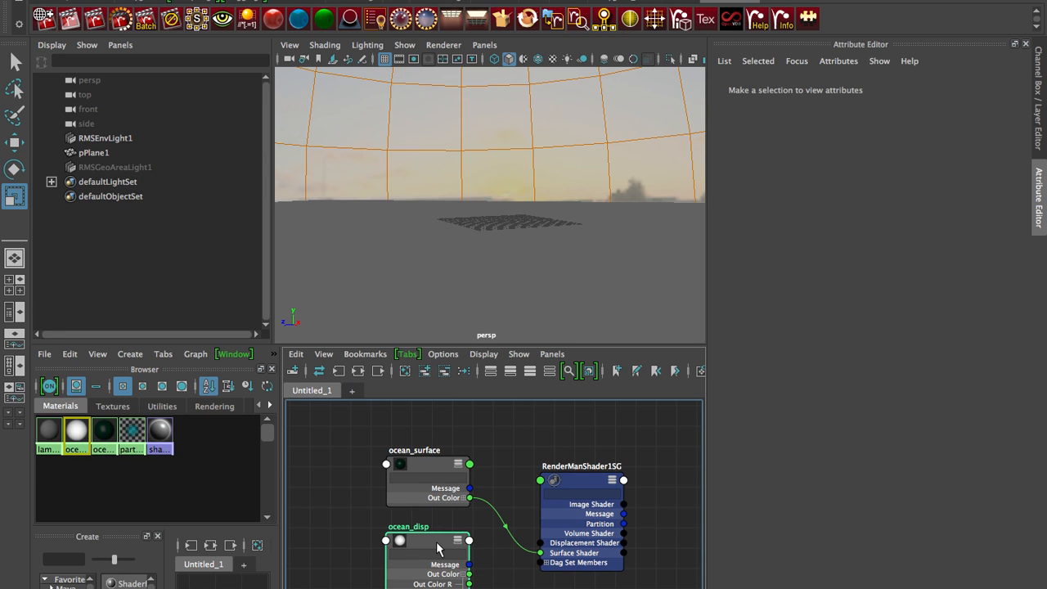
{"action": "left_click", "coordinate": [409, 540]}
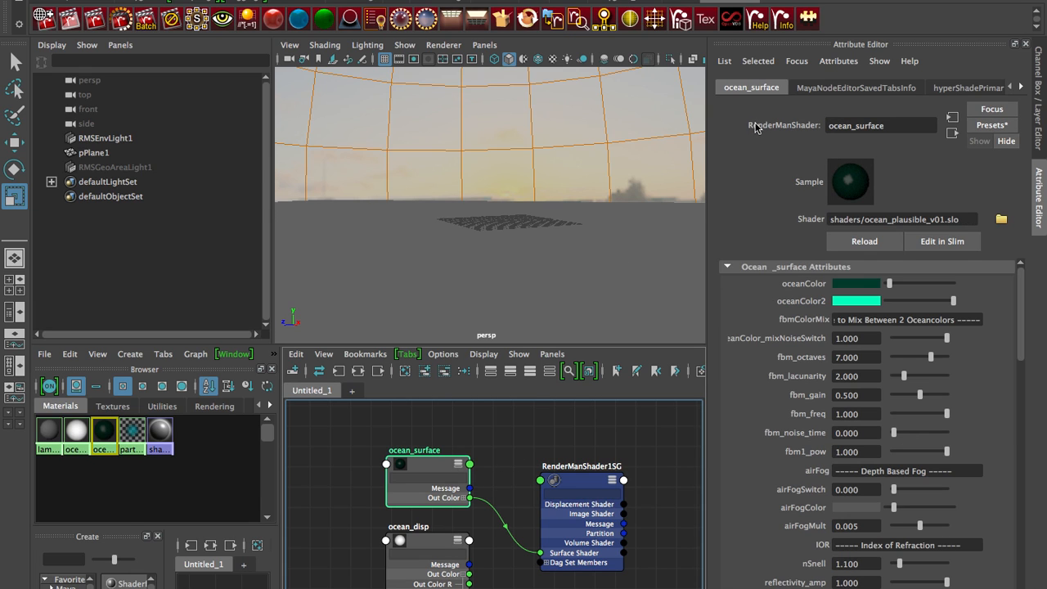
{"action": "mouse_move", "coordinate": [433, 549]}
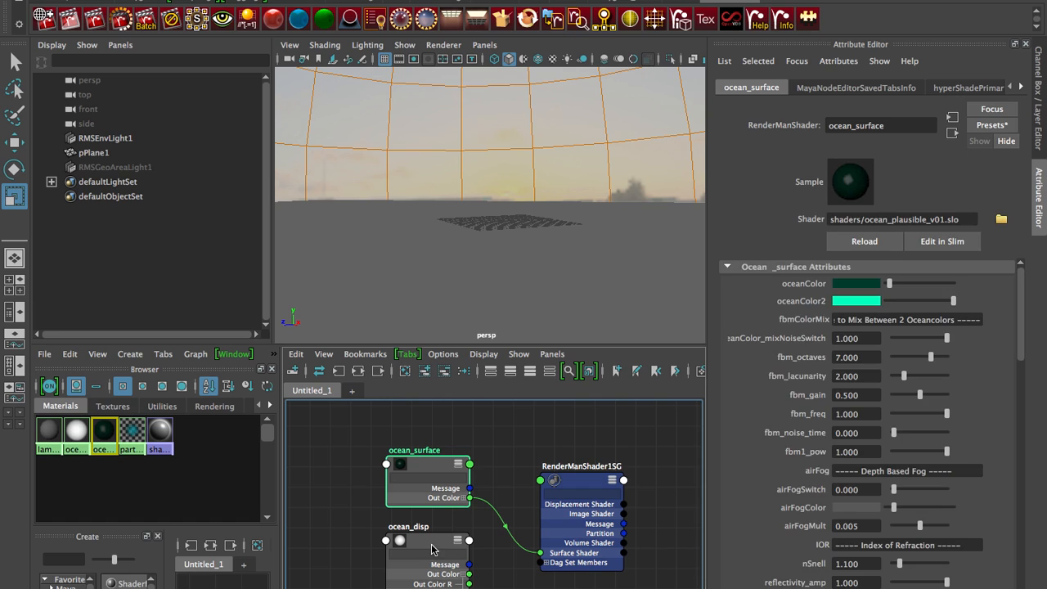
{"action": "left_click", "coordinate": [433, 549]}
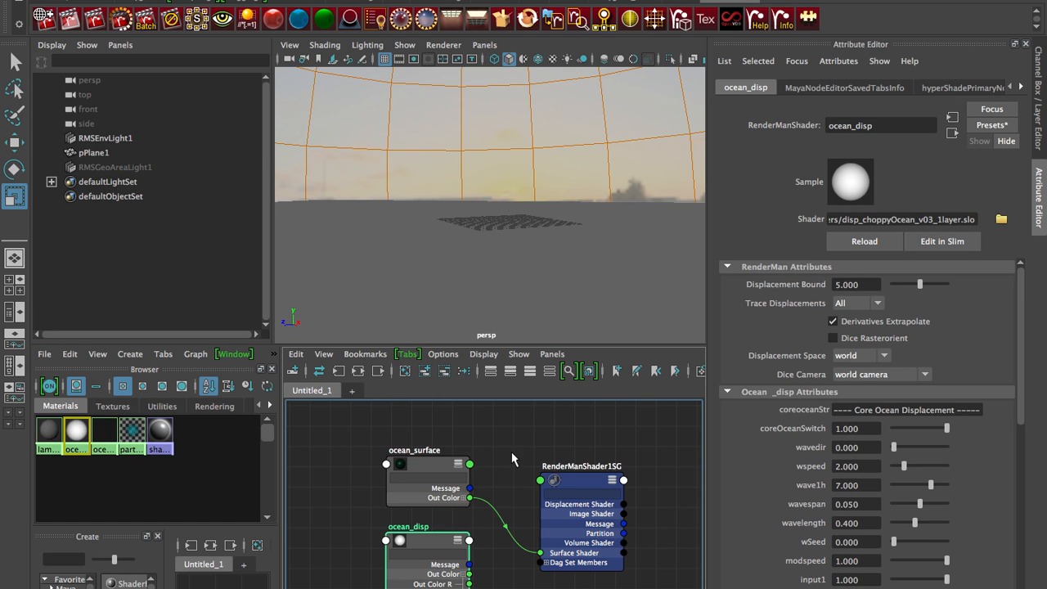
{"action": "left_click", "coordinate": [581, 464]}
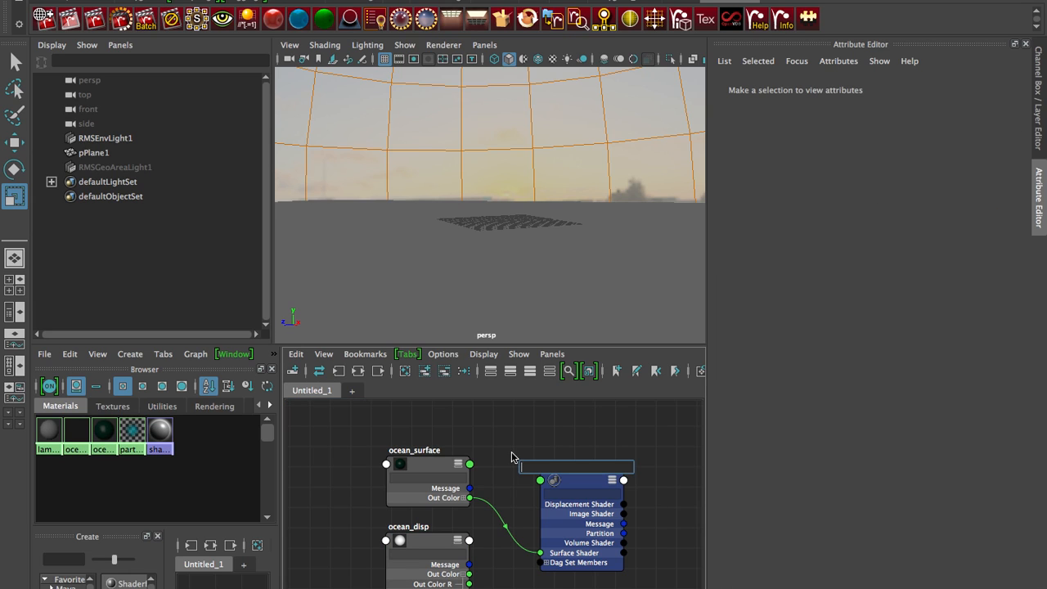
List the RenderMan Reyes shader types, including RenderManShader and RenderManDisplacement, in the creation panel
{"action": "left_click", "coordinate": [409, 526]}
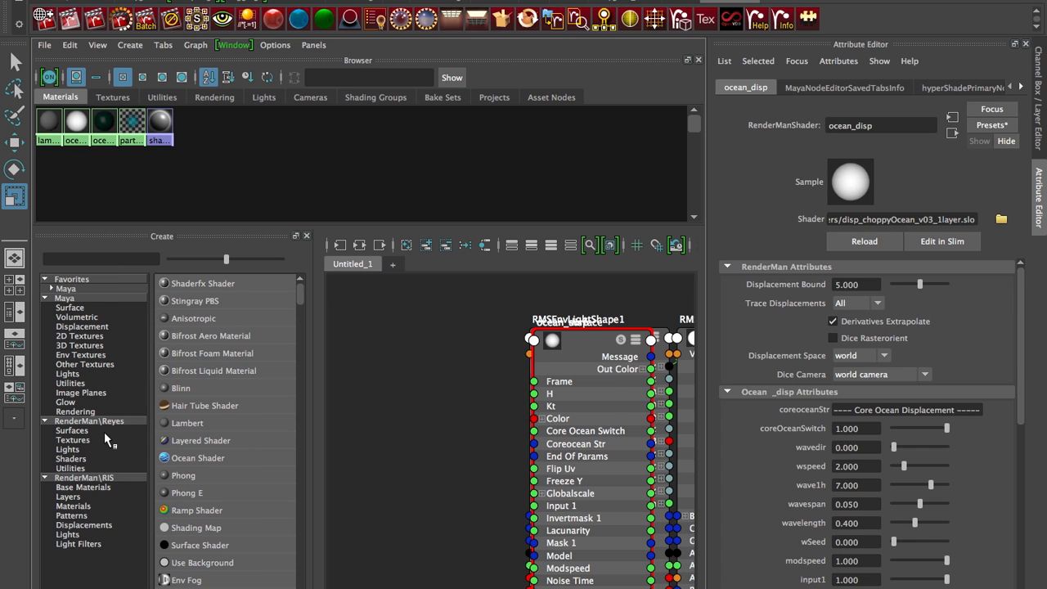
{"action": "left_click", "coordinate": [72, 430]}
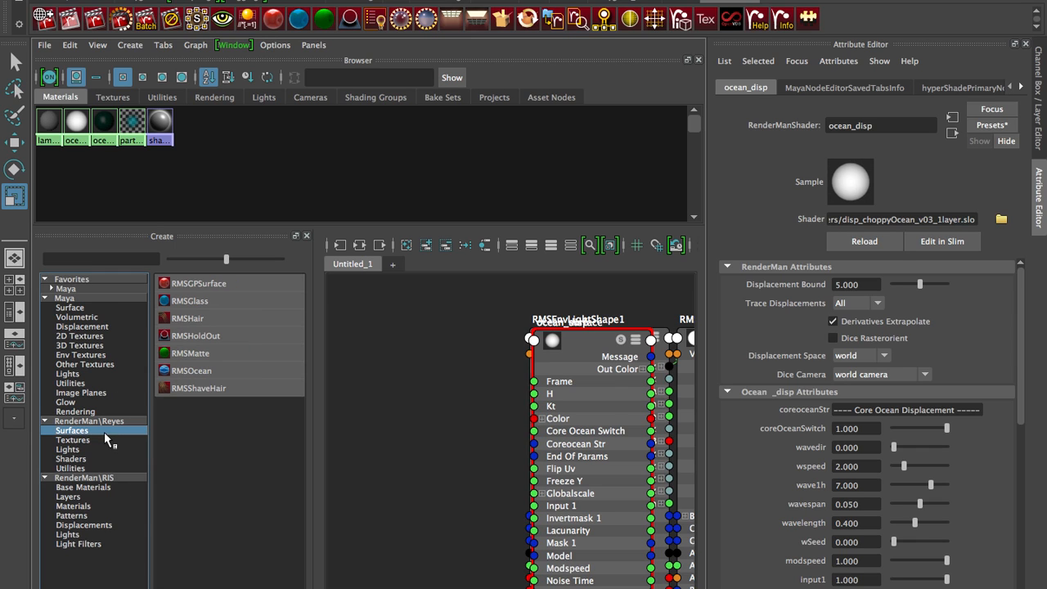
{"action": "left_click", "coordinate": [70, 458]}
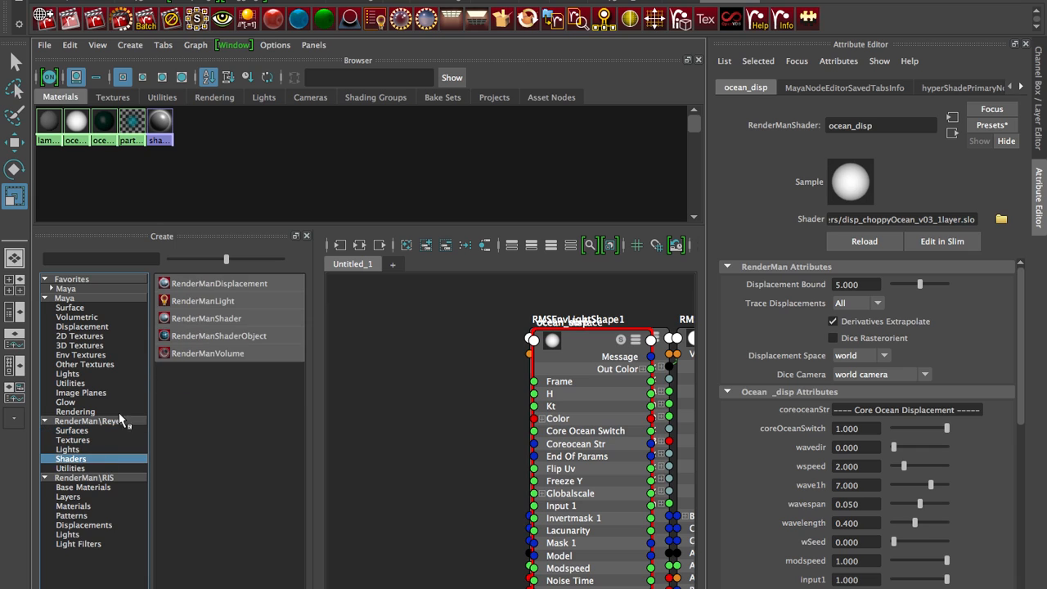
{"action": "mouse_move", "coordinate": [206, 318]}
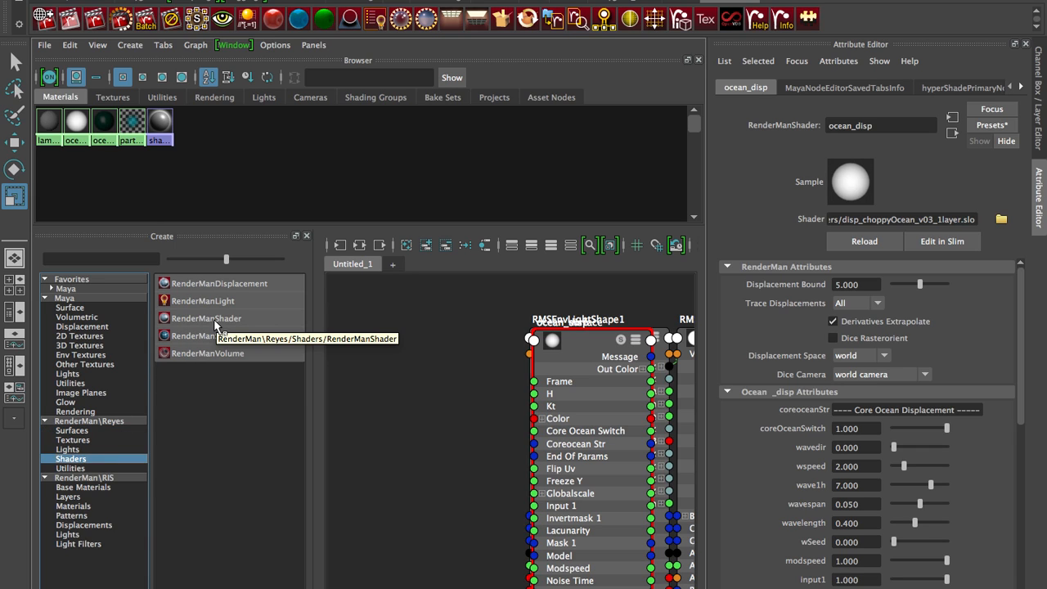
{"action": "mouse_move", "coordinate": [330, 163]}
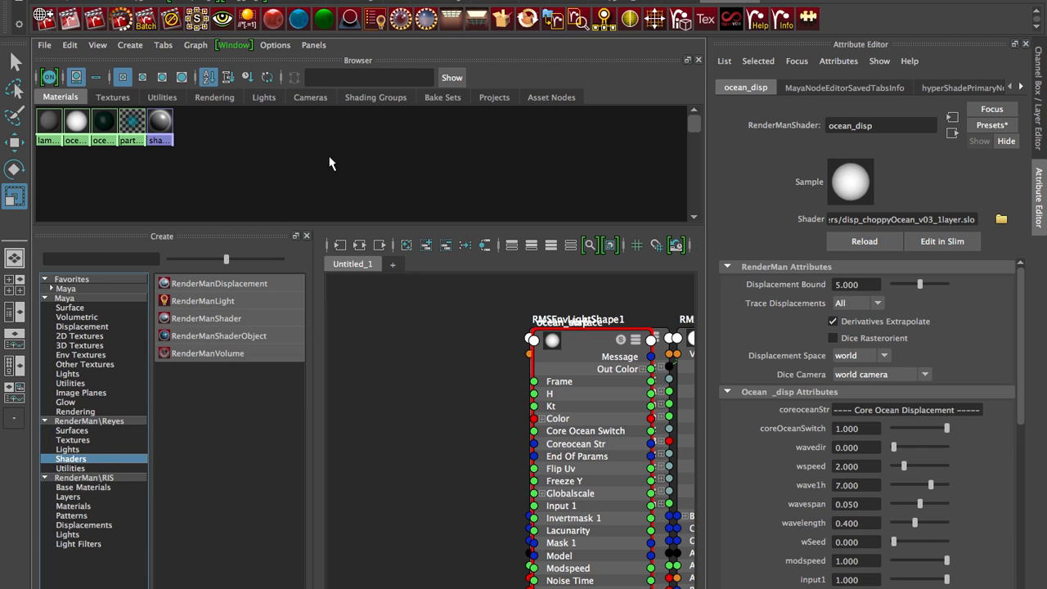
{"action": "mouse_move", "coordinate": [491, 79]}
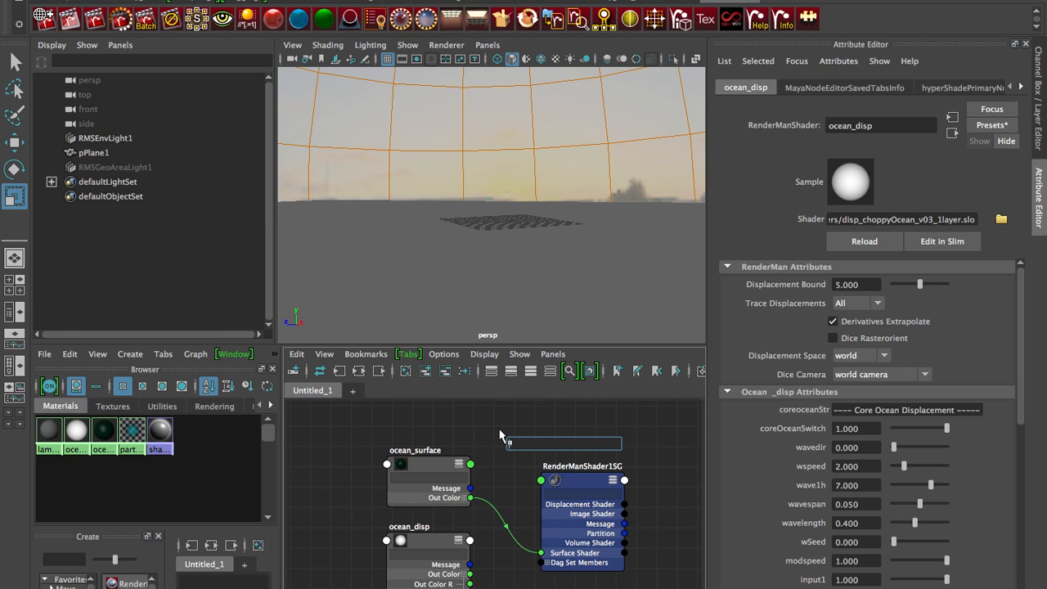
Create a RenderManShader node from the node search matches
{"action": "type", "text": "rendermans"}
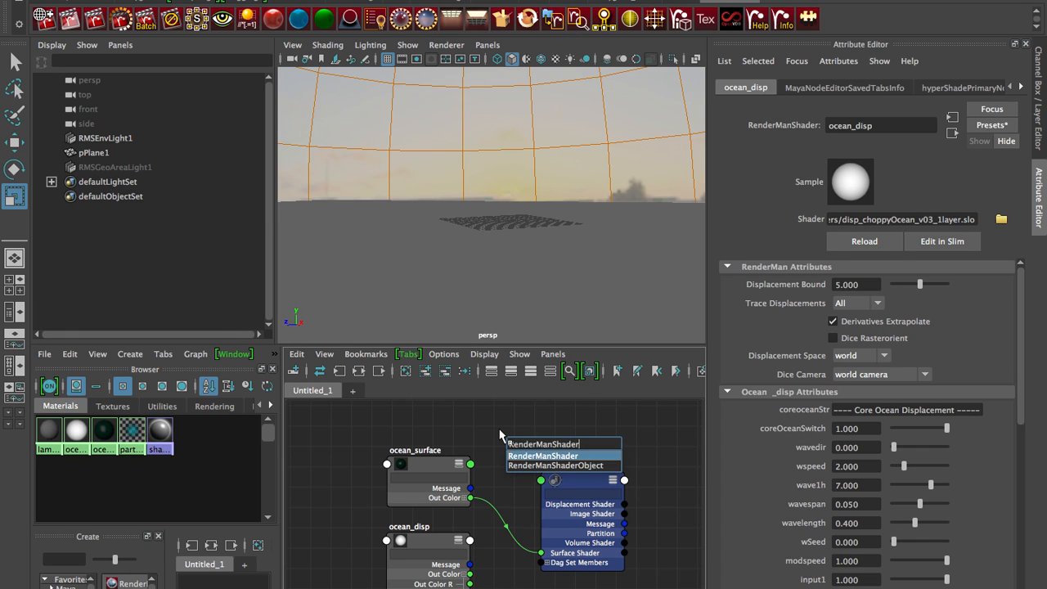
{"action": "left_click", "coordinate": [543, 455]}
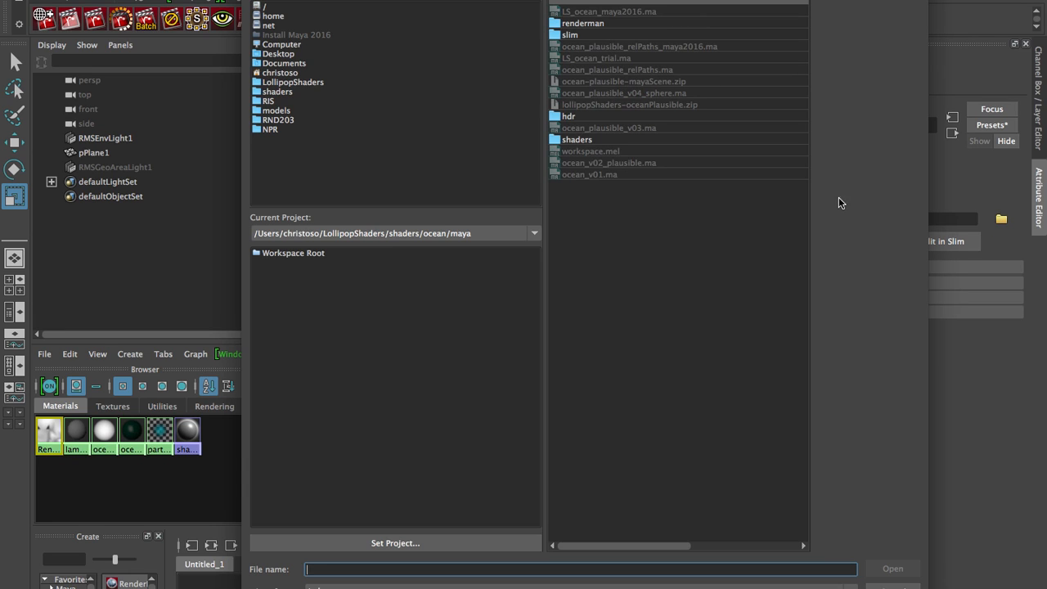
Load disp_choppyOcean_v03_1layer.slo from the workspace shaders folder into RenderManShader2
{"action": "left_click", "coordinate": [293, 251]}
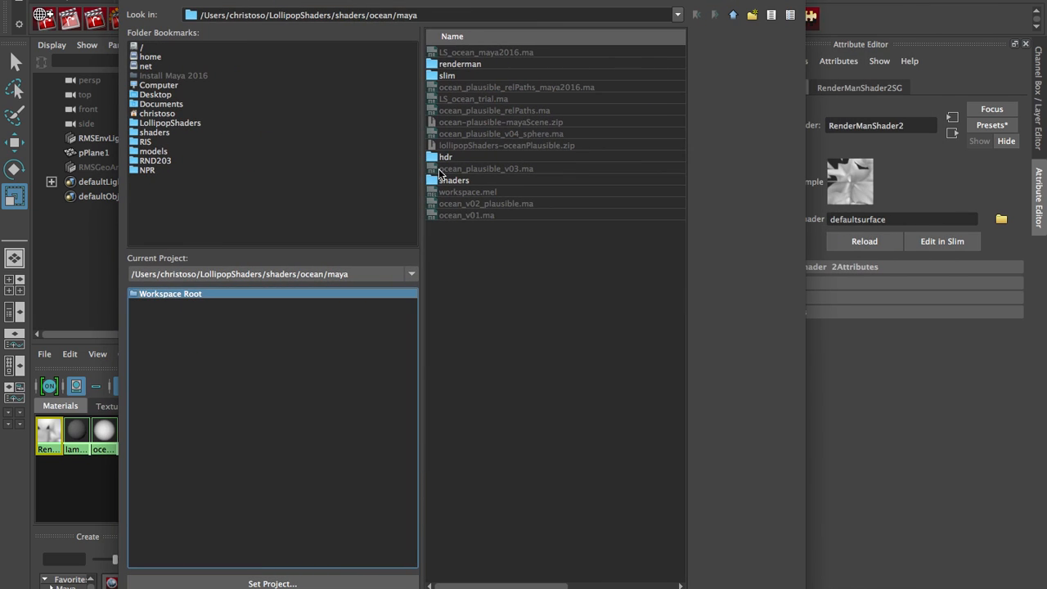
{"action": "double_click", "coordinate": [454, 180]}
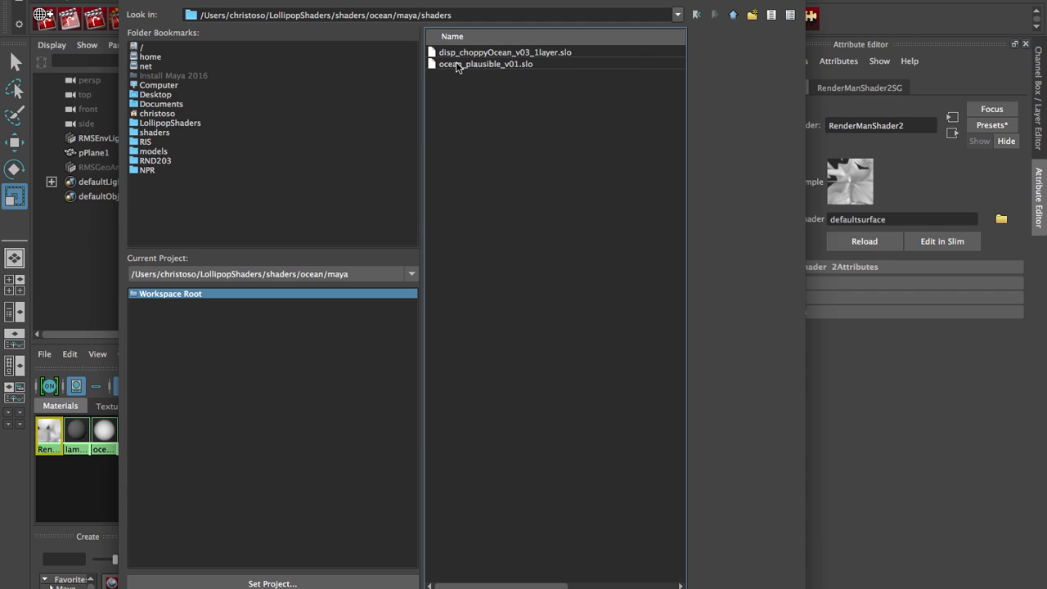
{"action": "left_click", "coordinate": [503, 50]}
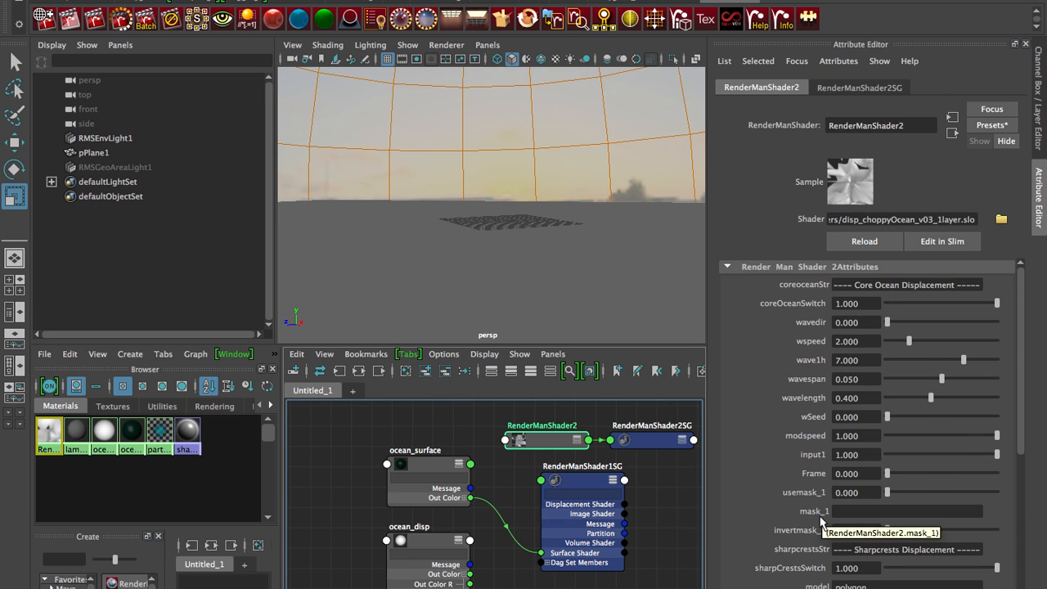
{"action": "mouse_move", "coordinate": [516, 452]}
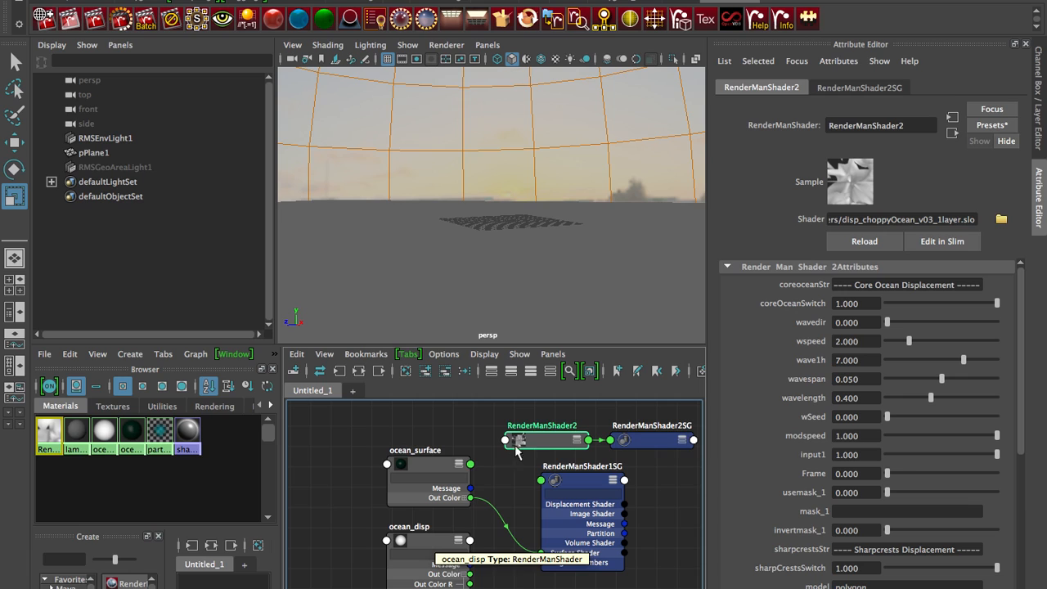
{"action": "mouse_move", "coordinate": [648, 445]}
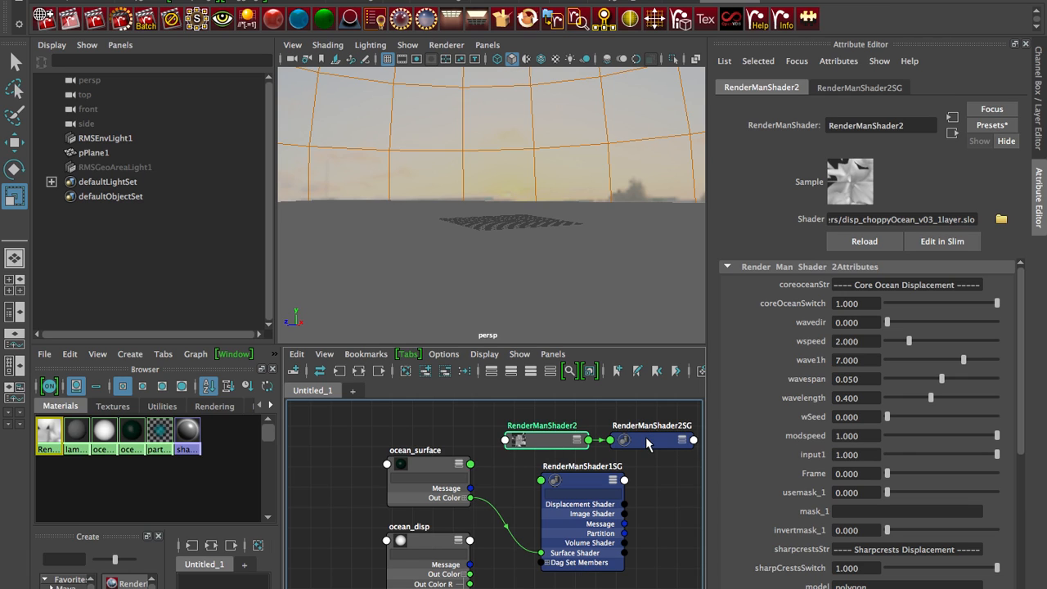
{"action": "mouse_move", "coordinate": [651, 445]}
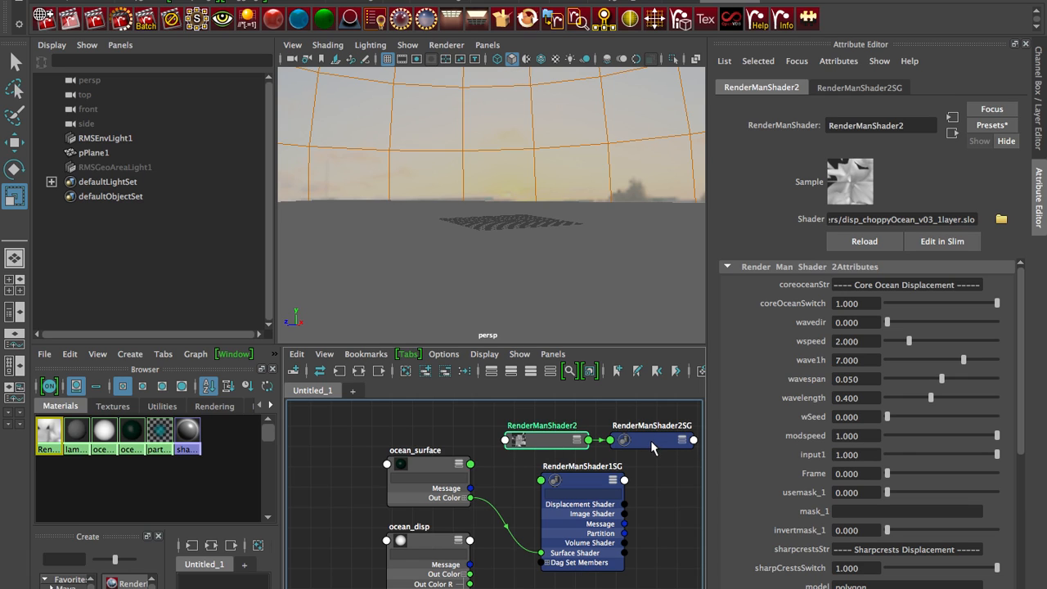
Select the RenderManShader2SG shading group listing RenderManShader2 as its surface material
{"action": "left_click", "coordinate": [651, 440]}
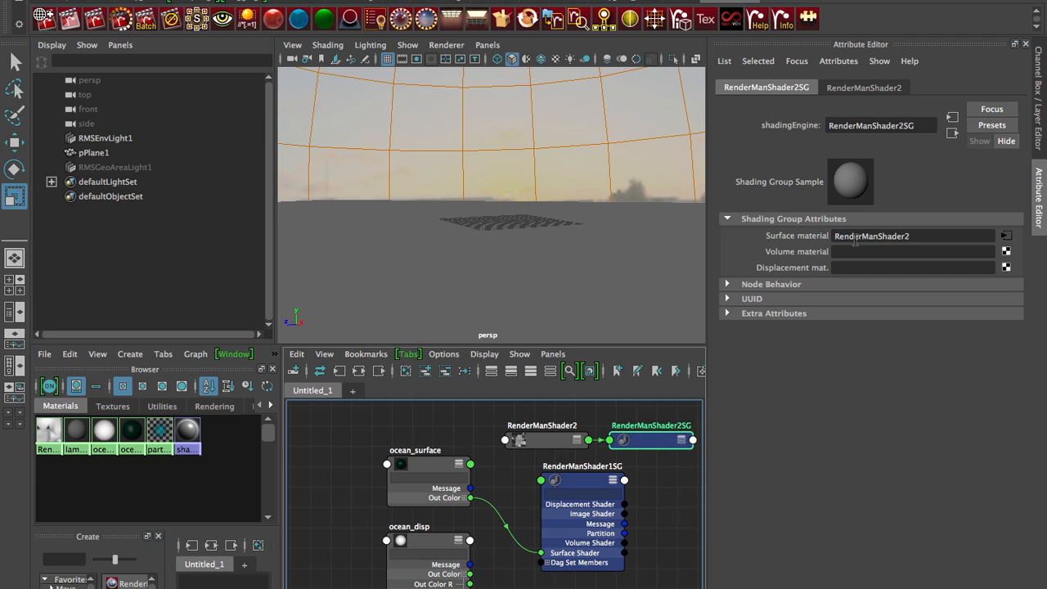
{"action": "mouse_move", "coordinate": [821, 275]}
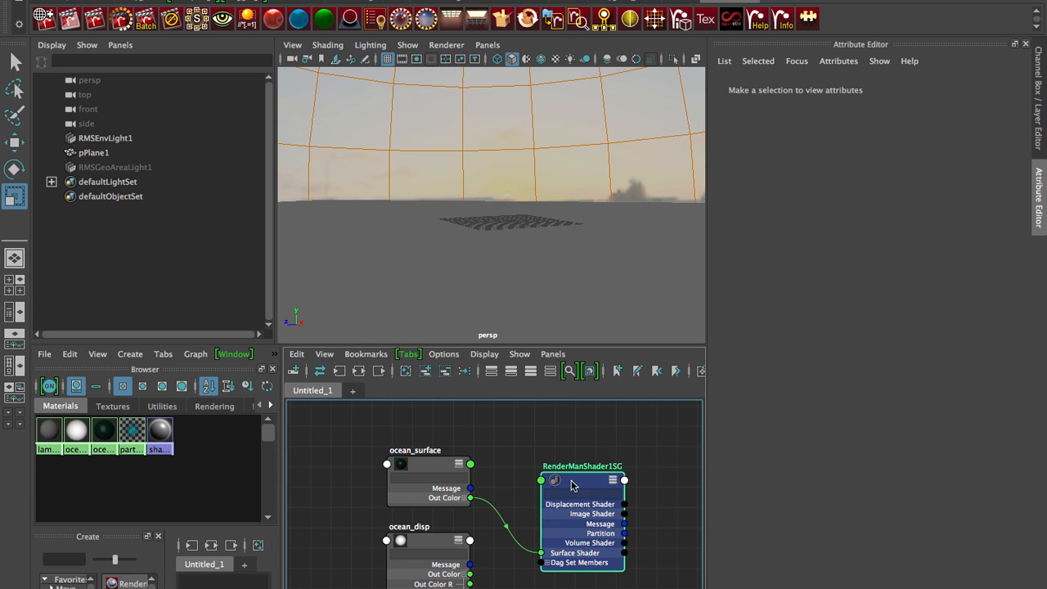
Inspect the ocean_surface shader's attributes in the Attribute Editor
{"action": "left_click", "coordinate": [425, 458]}
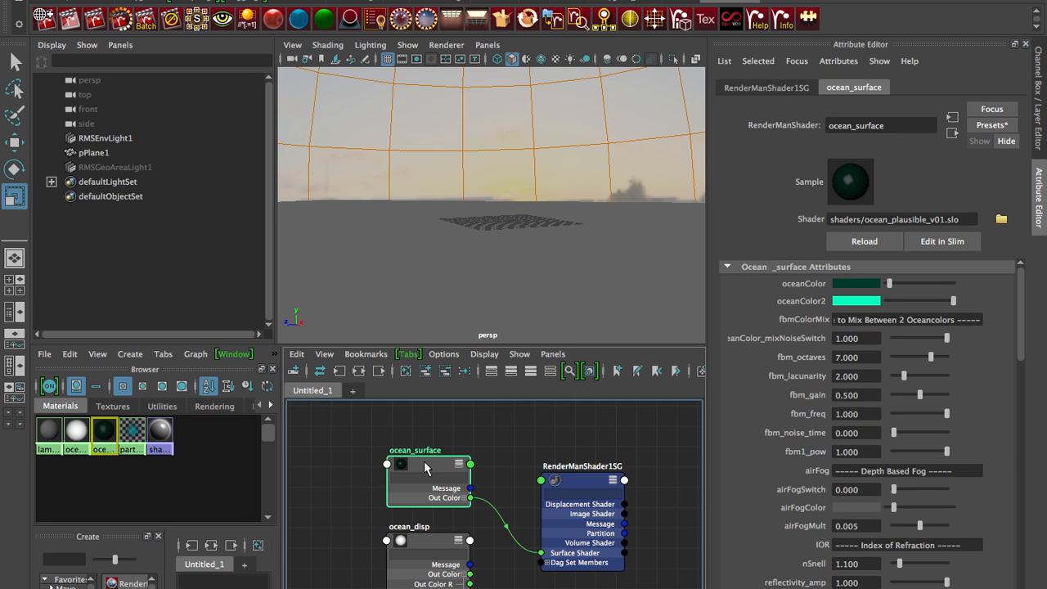
{"action": "left_click", "coordinate": [765, 86]}
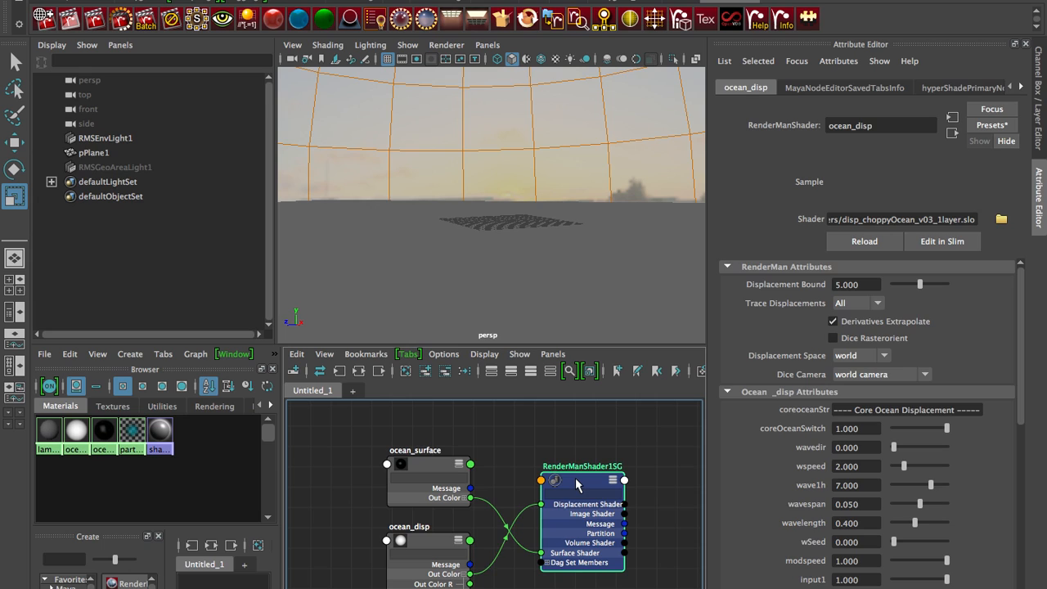
Show RenderManShader1SG's assignments: ocean_surface surface material, ocean_disp displacement material
{"action": "left_click", "coordinate": [914, 88]}
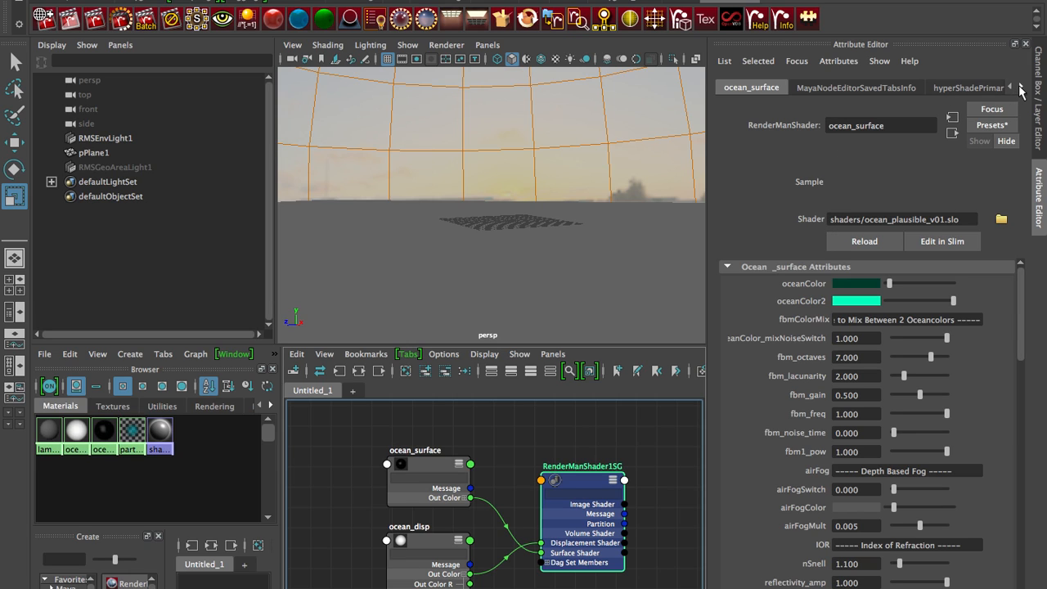
{"action": "left_click", "coordinate": [1020, 88]}
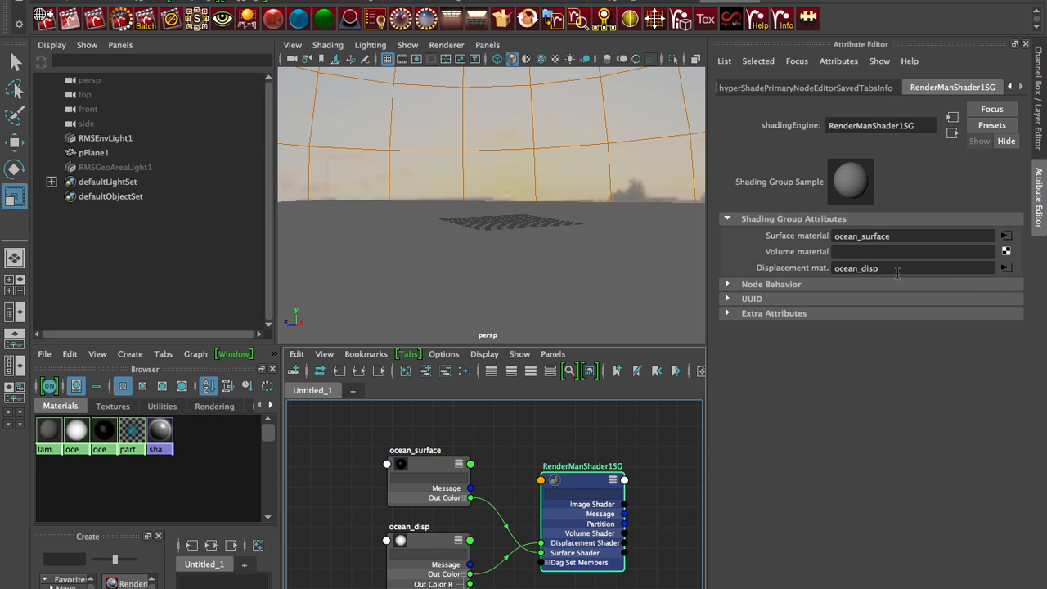
{"action": "mouse_move", "coordinate": [959, 148]}
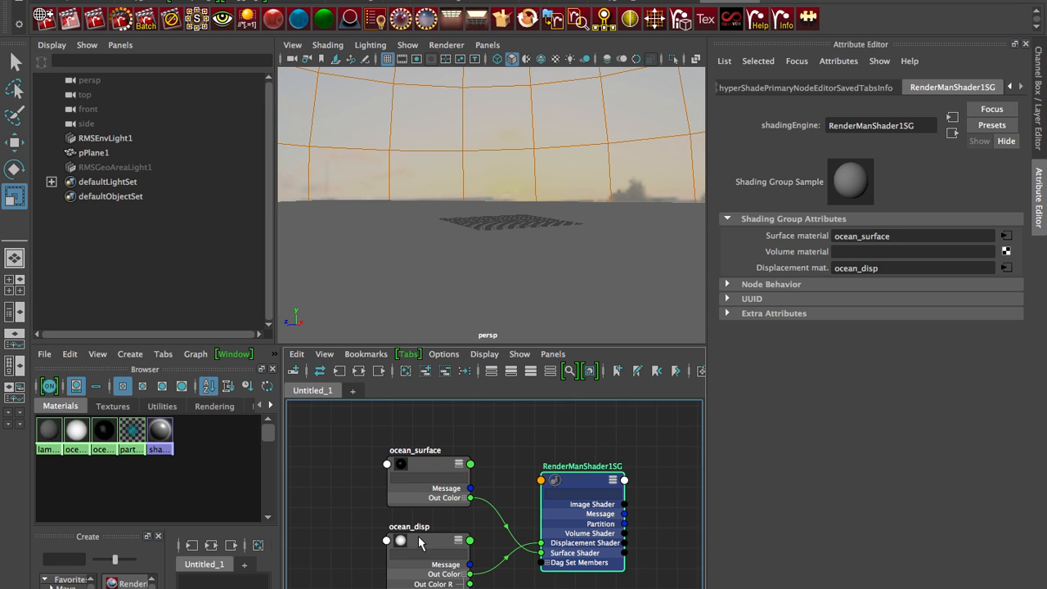
{"action": "mouse_move", "coordinate": [95, 34]}
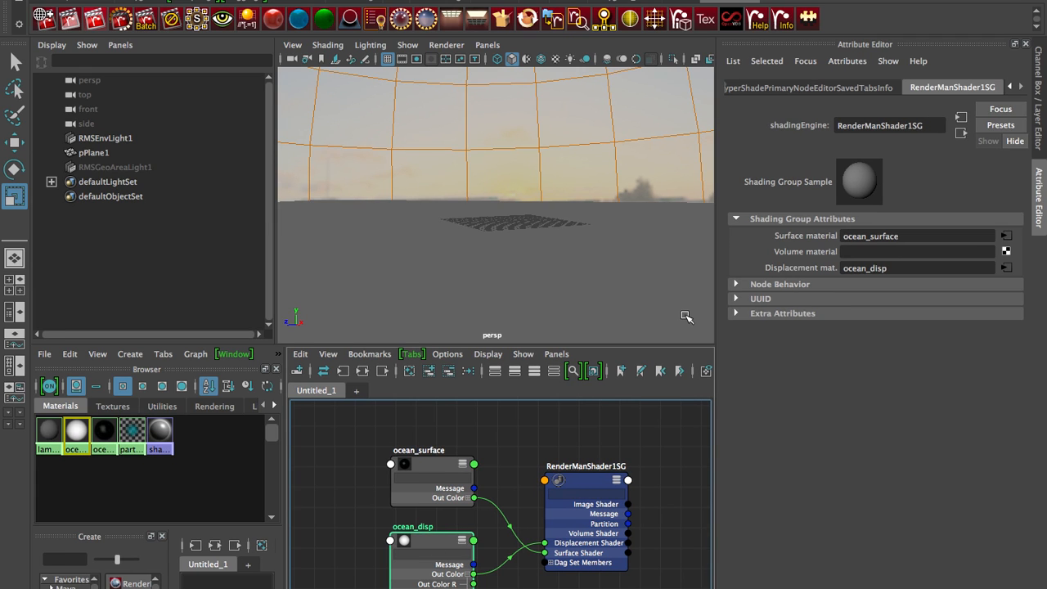
{"action": "mouse_move", "coordinate": [881, 170]}
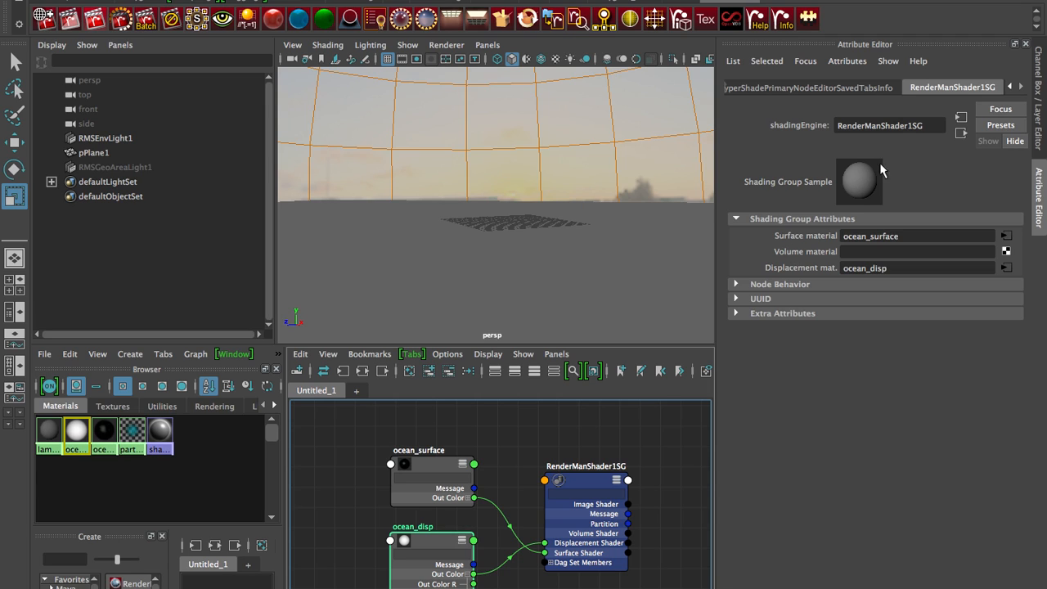
Review ocean_disp's RenderMan attributes: bound 5, trace All, world displacement space and dicing camera
{"action": "left_click", "coordinate": [1017, 89]}
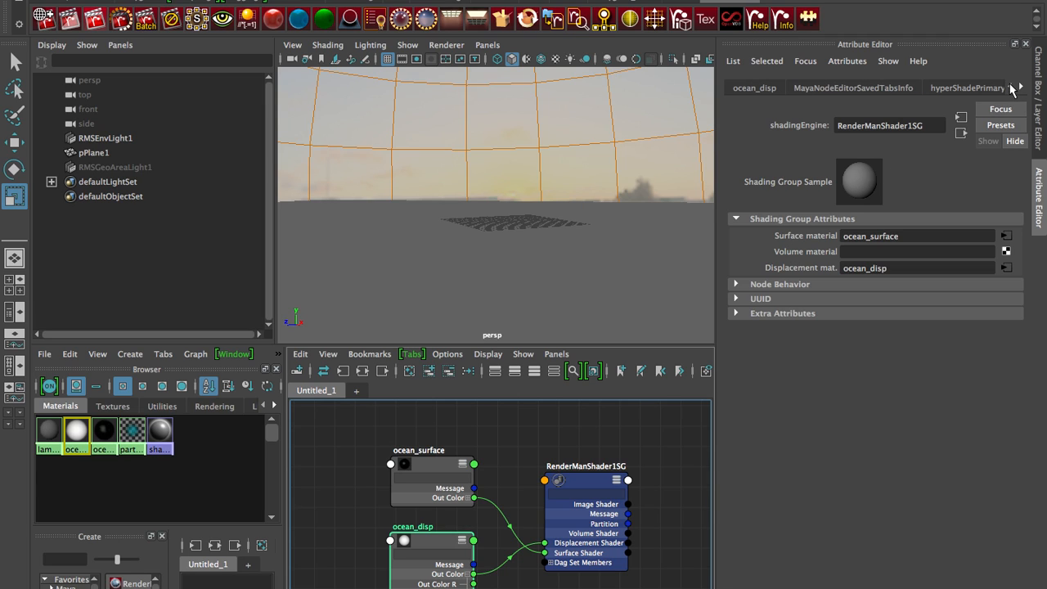
{"action": "left_click", "coordinate": [752, 89]}
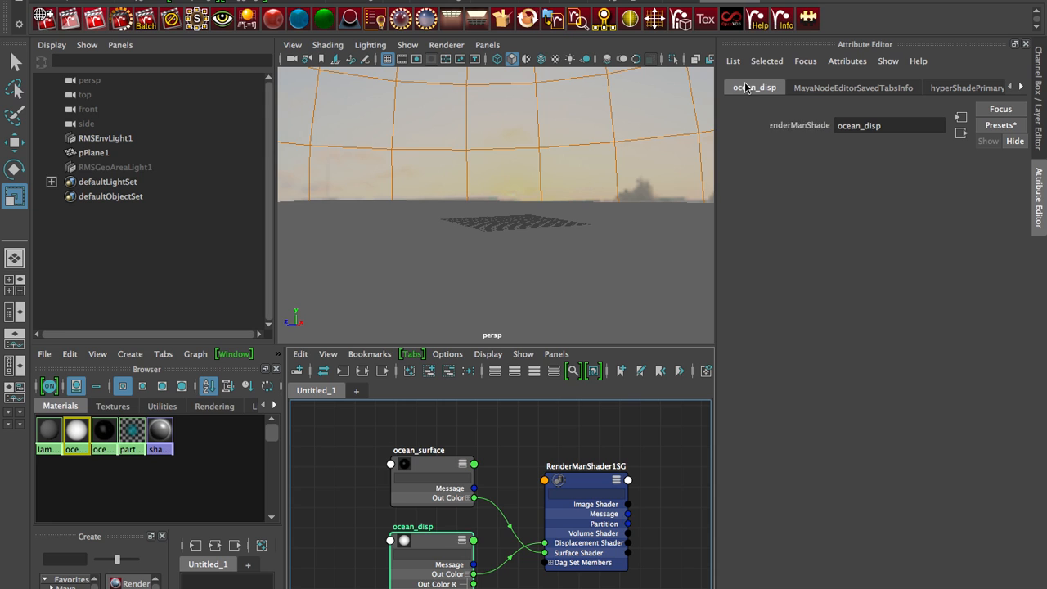
{"action": "left_click", "coordinate": [752, 88]}
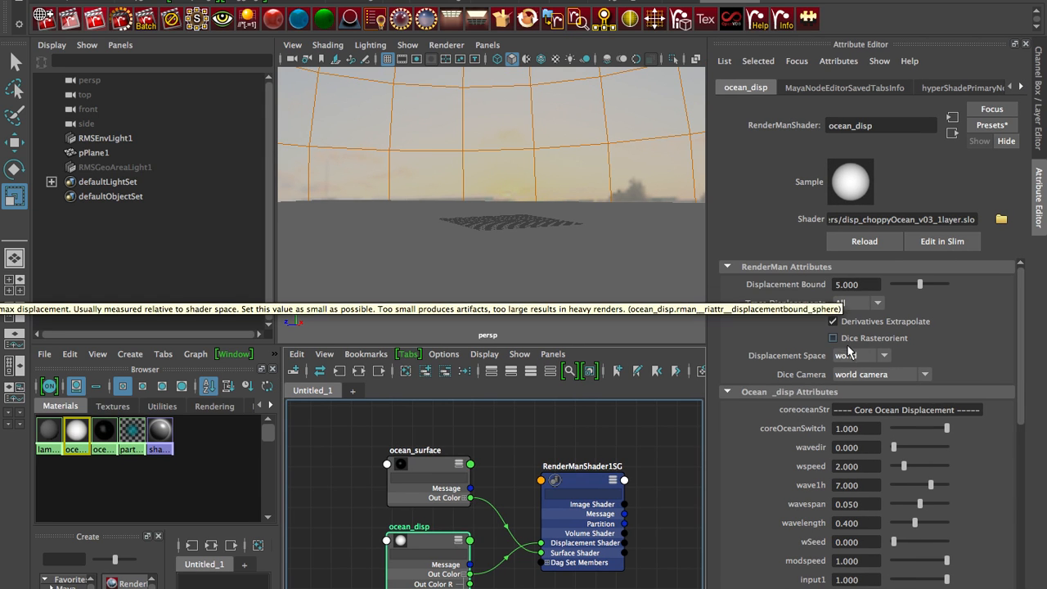
{"action": "mouse_move", "coordinate": [832, 337]}
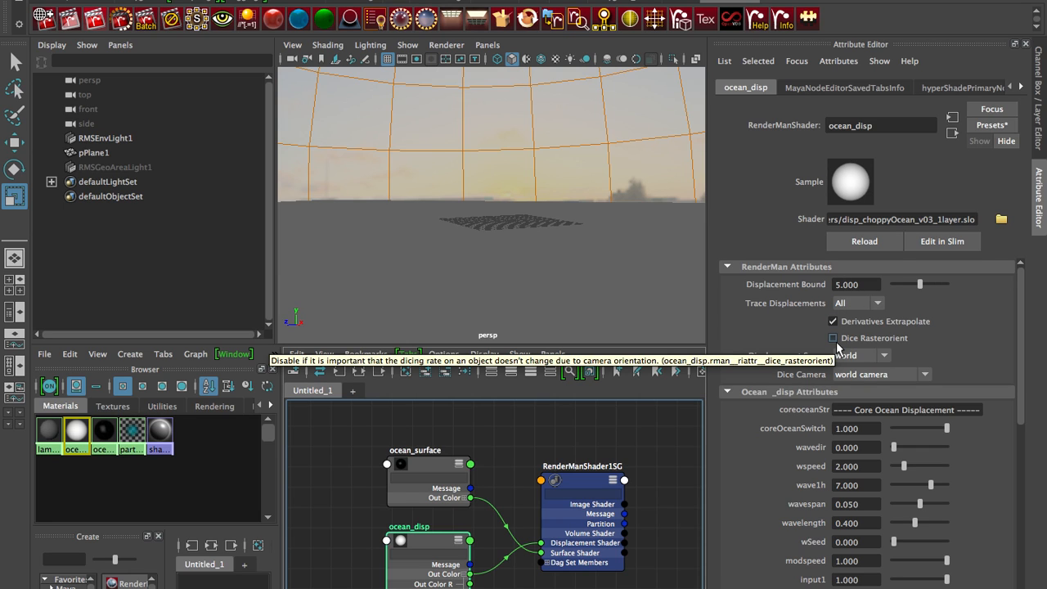
{"action": "mouse_move", "coordinate": [810, 284]}
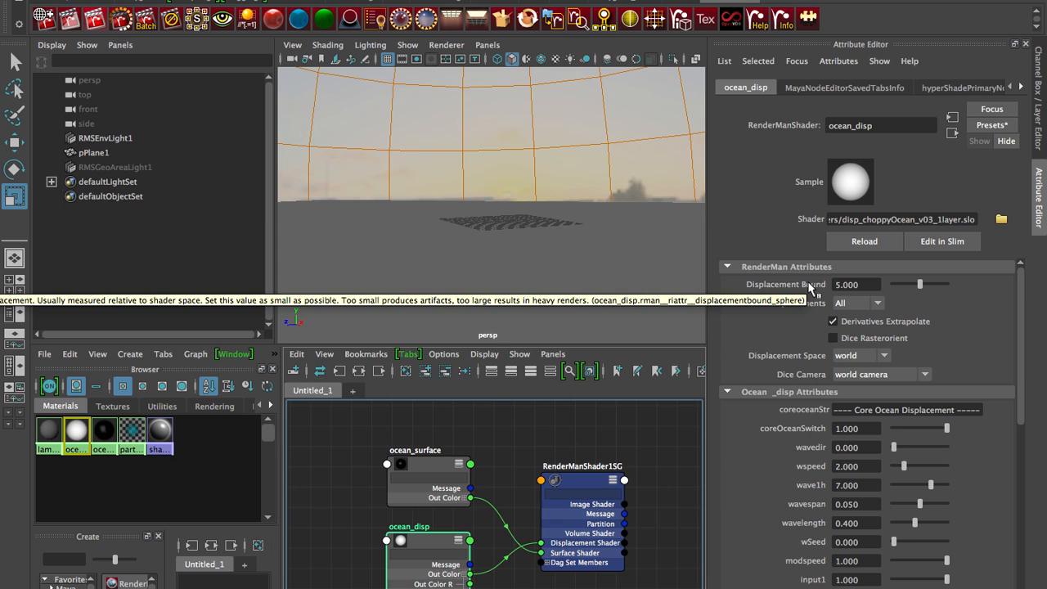
{"action": "scroll", "scroll_direction": "down", "scroll_amount": 3}
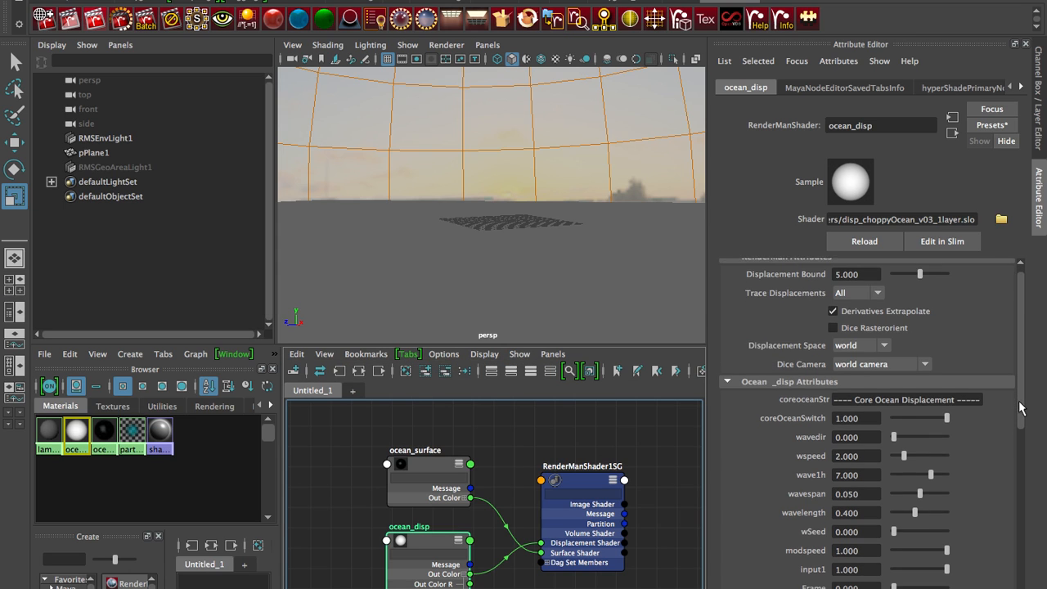
{"action": "scroll", "scroll_direction": "down", "scroll_amount": 3}
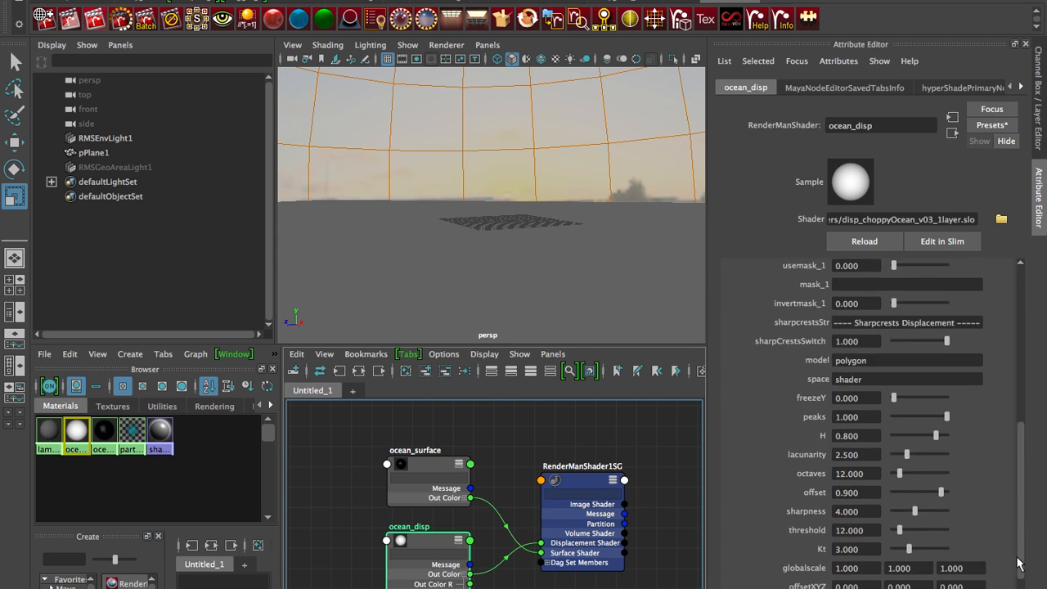
{"action": "scroll", "scroll_direction": "up", "scroll_amount": 3}
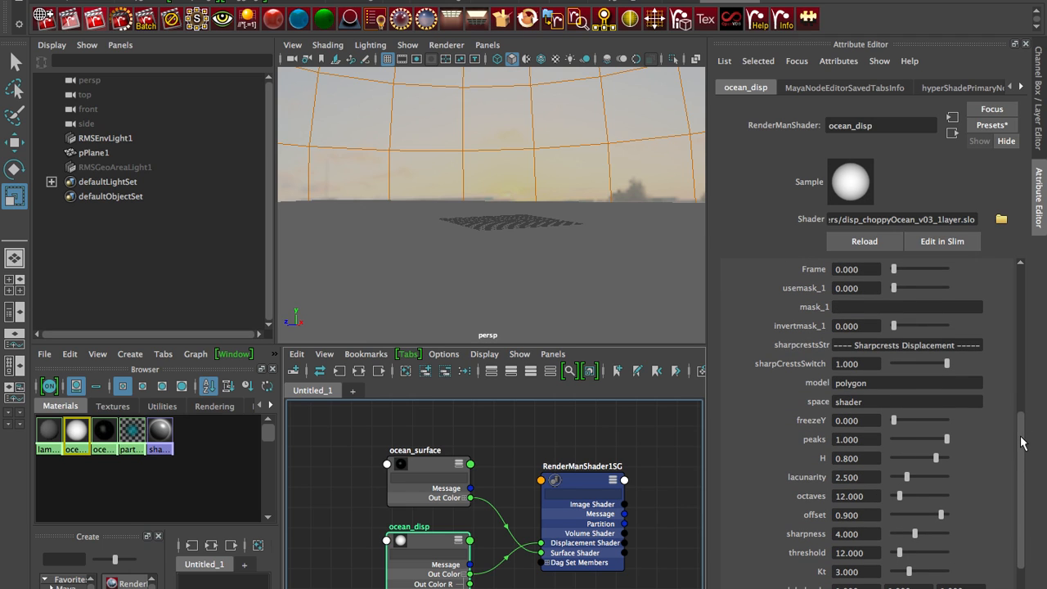
{"action": "scroll", "scroll_direction": "up", "scroll_amount": 3}
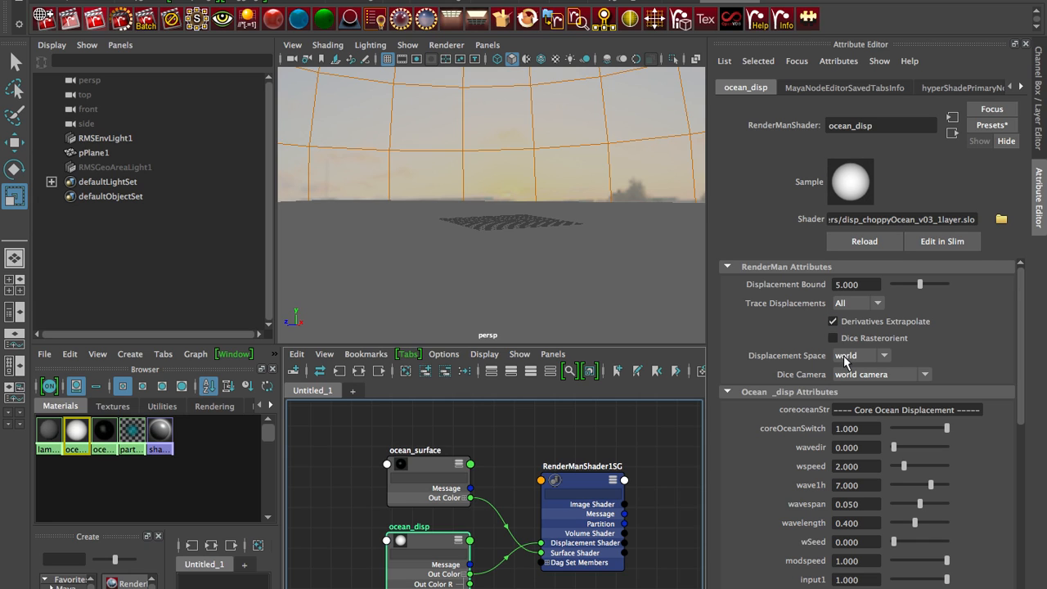
{"action": "mouse_move", "coordinate": [870, 373]}
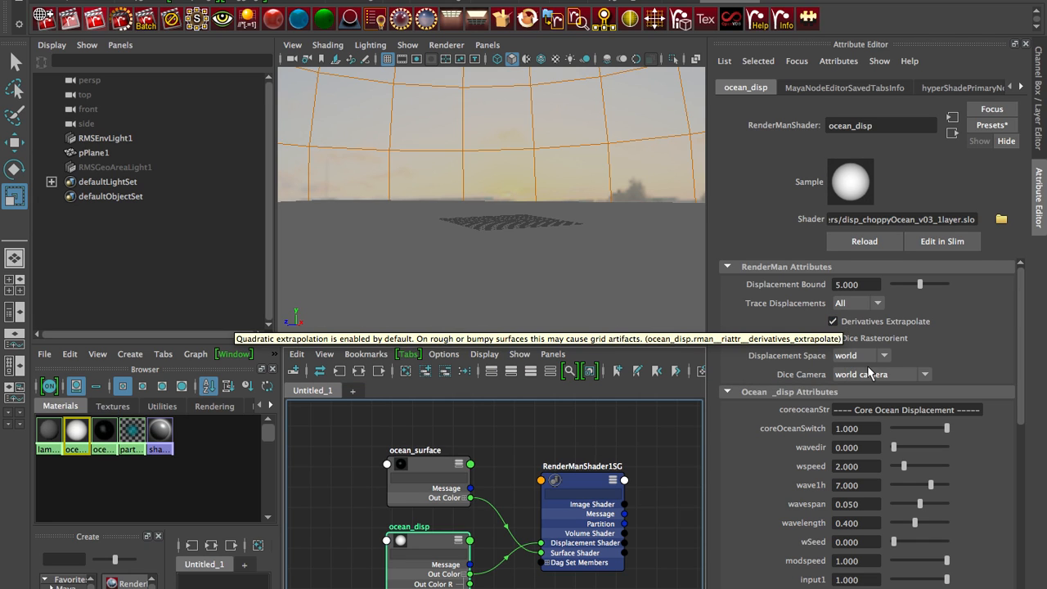
{"action": "mouse_move", "coordinate": [870, 373]}
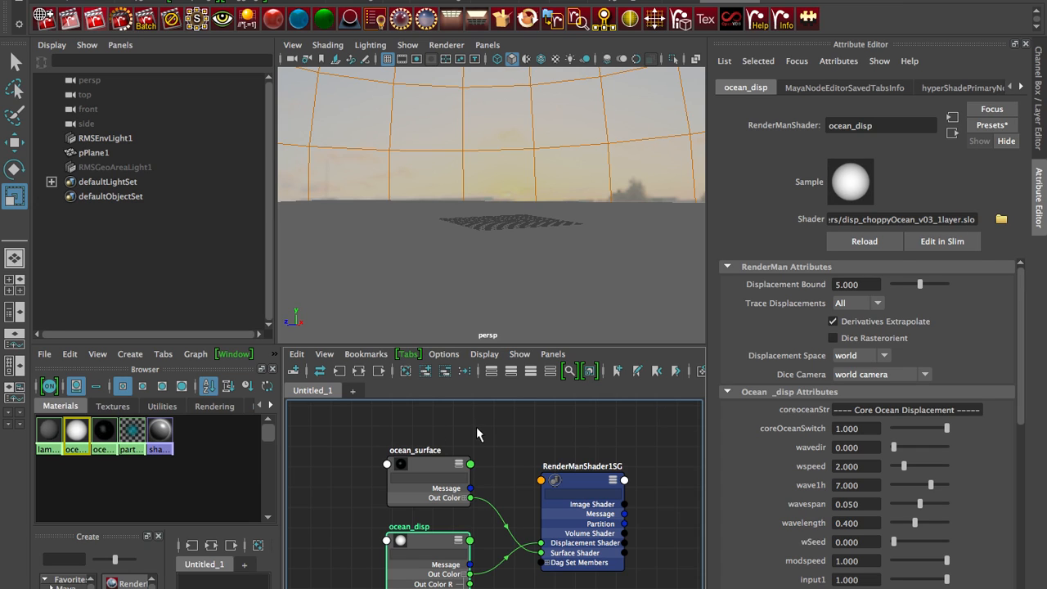
Create a RenderManShader node and browse for the choppy ocean displacement shader file
{"action": "left_click", "coordinate": [502, 445]}
{"action": "type", "text": "sha"}
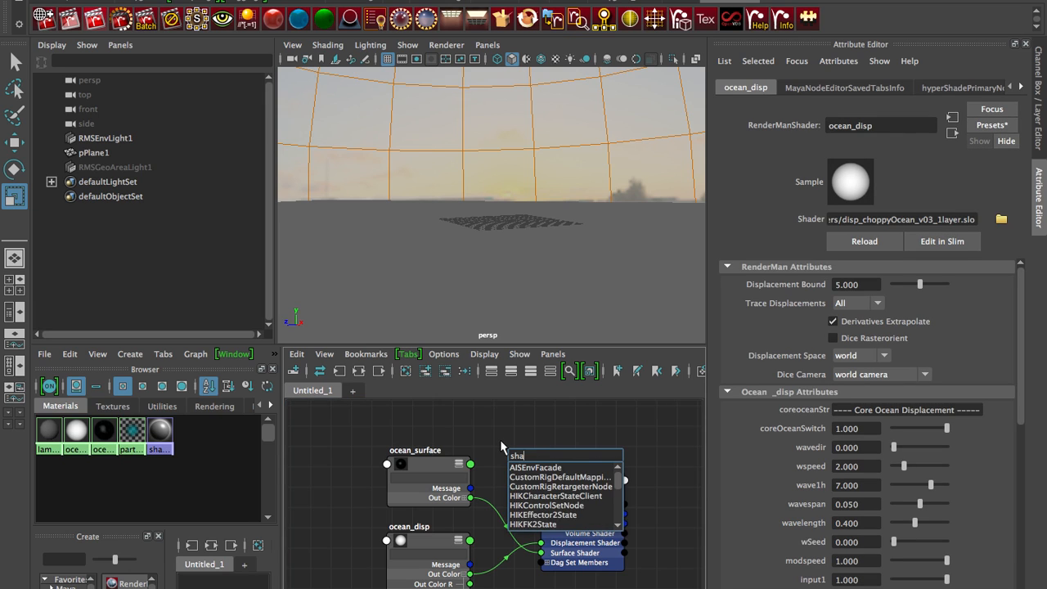
{"action": "type", "text": "RenderManShader"}
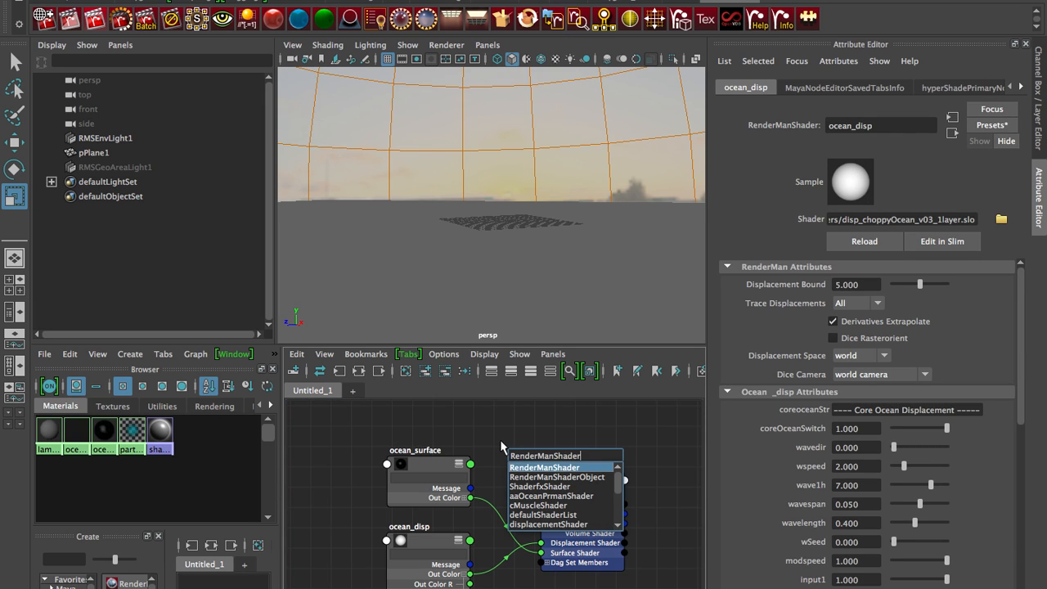
{"action": "left_click", "coordinate": [543, 468]}
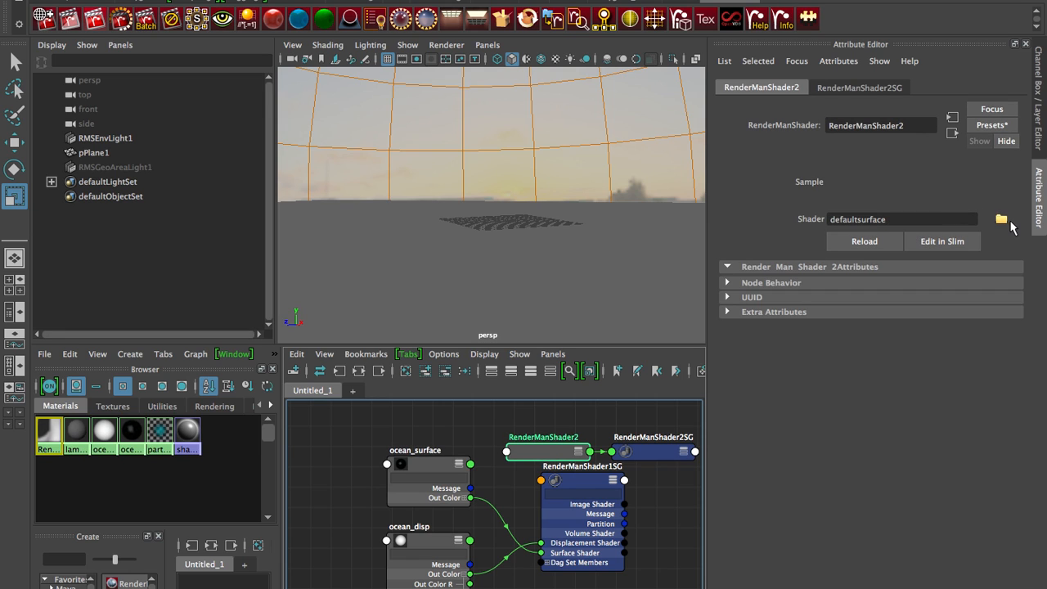
{"action": "left_click", "coordinate": [1001, 219]}
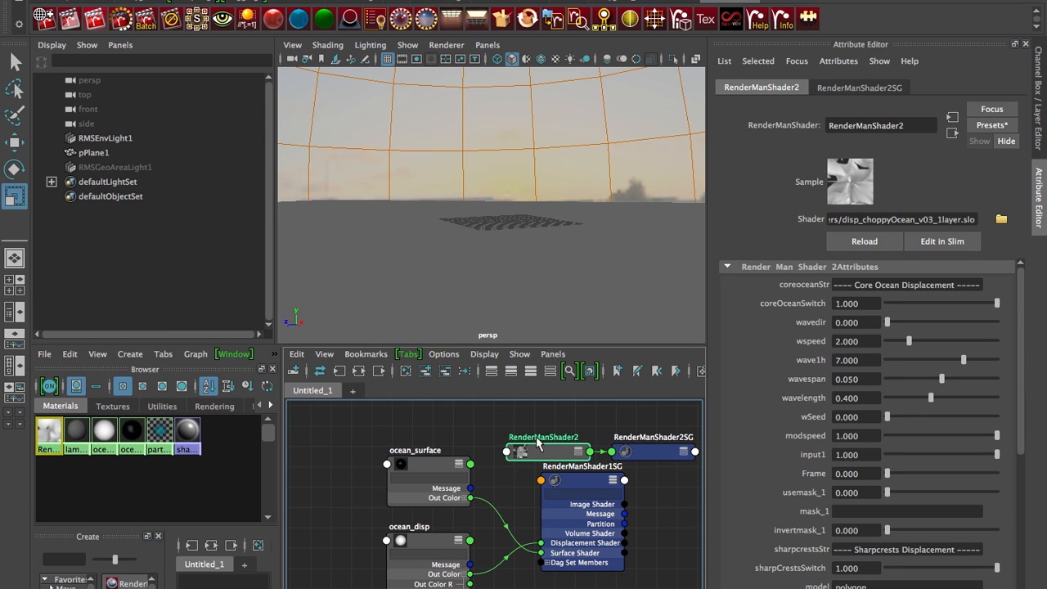
{"action": "mouse_move", "coordinate": [853, 301]}
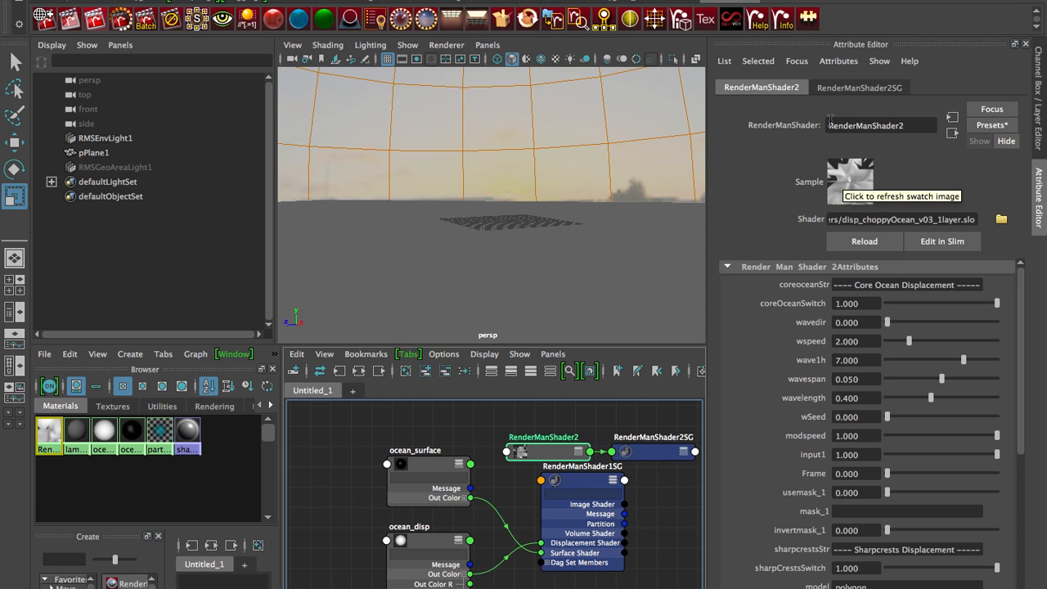
Set RenderManShader2's displacement bound to 5.000 and displacement space to world
{"action": "left_click", "coordinate": [838, 60]}
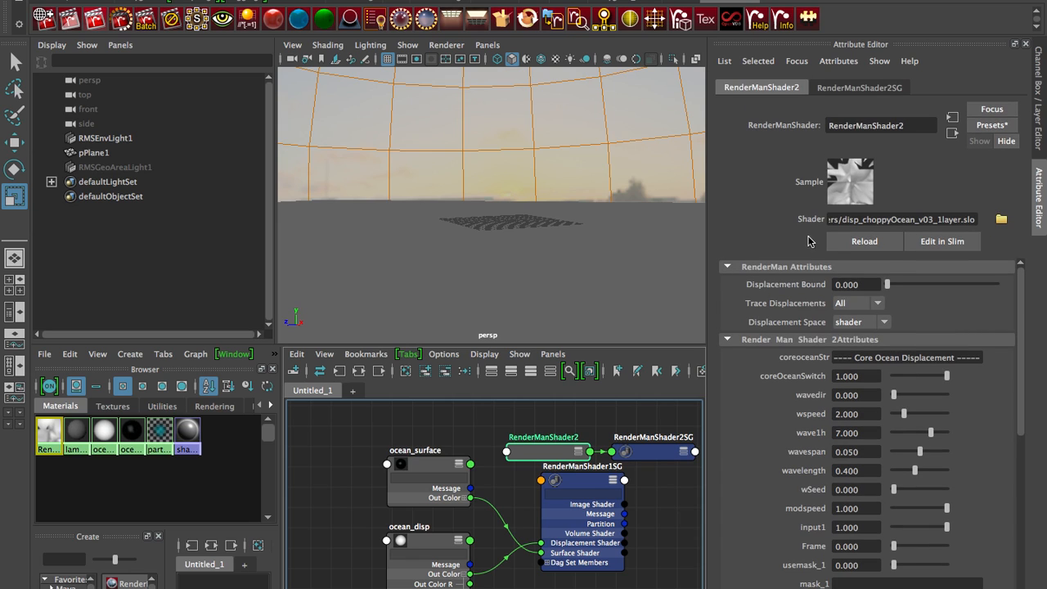
{"action": "triple_click", "coordinate": [854, 285]}
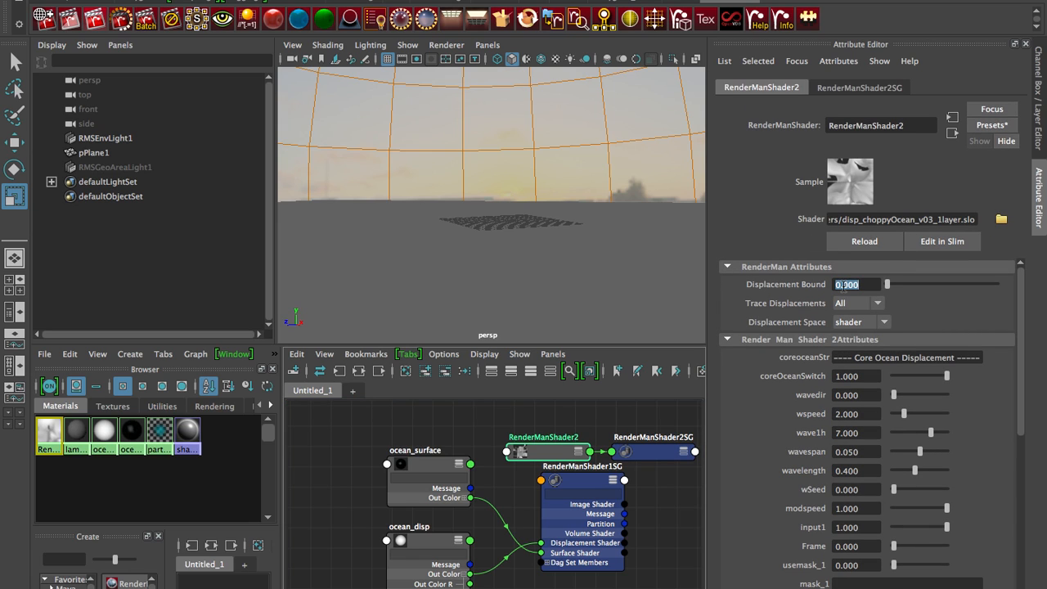
{"action": "type", "text": "5.000"}
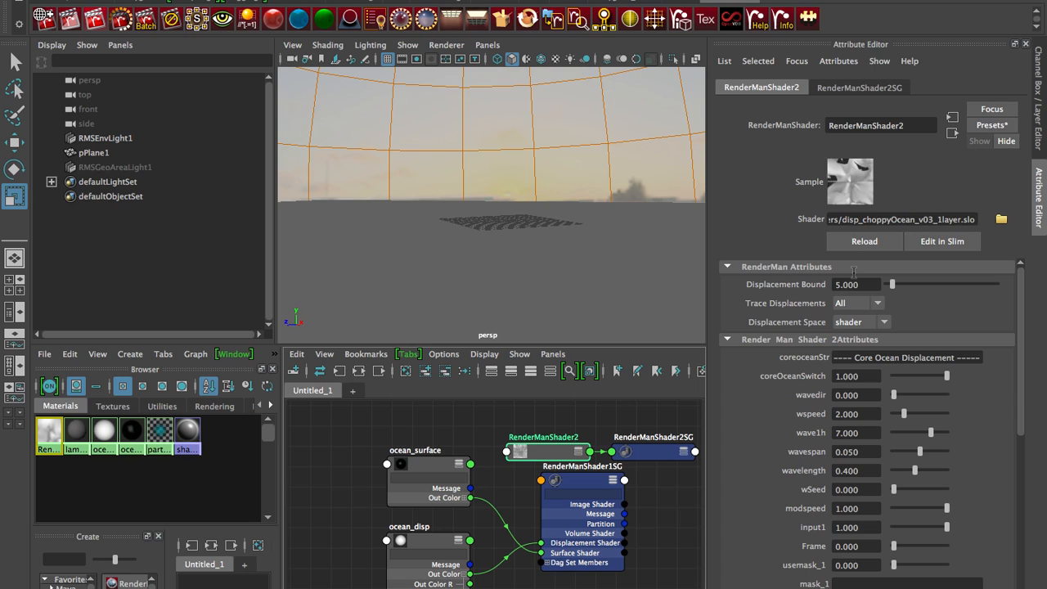
{"action": "left_click", "coordinate": [850, 284]}
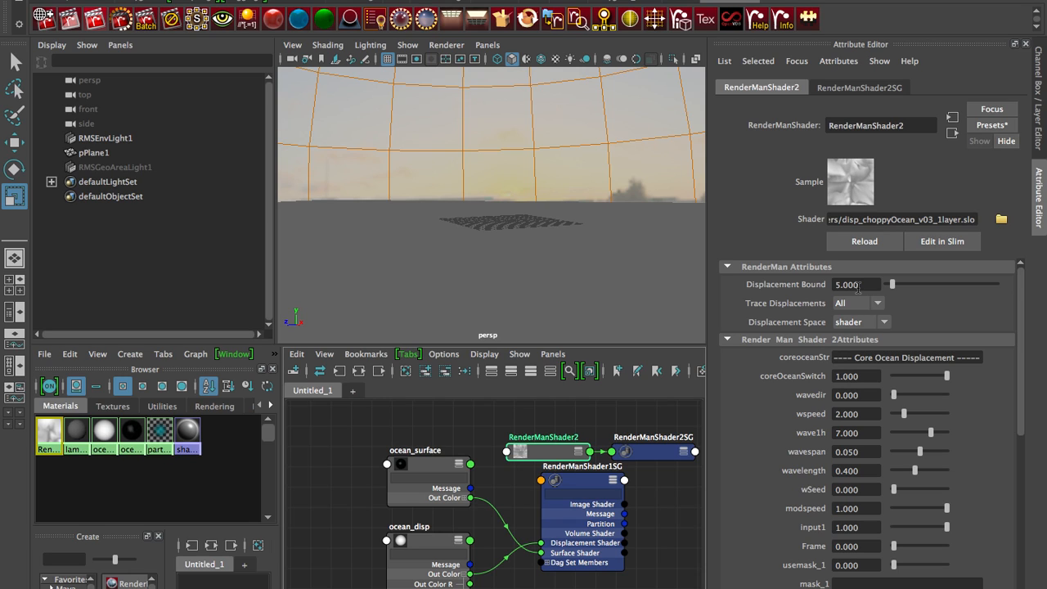
{"action": "left_click", "coordinate": [859, 321]}
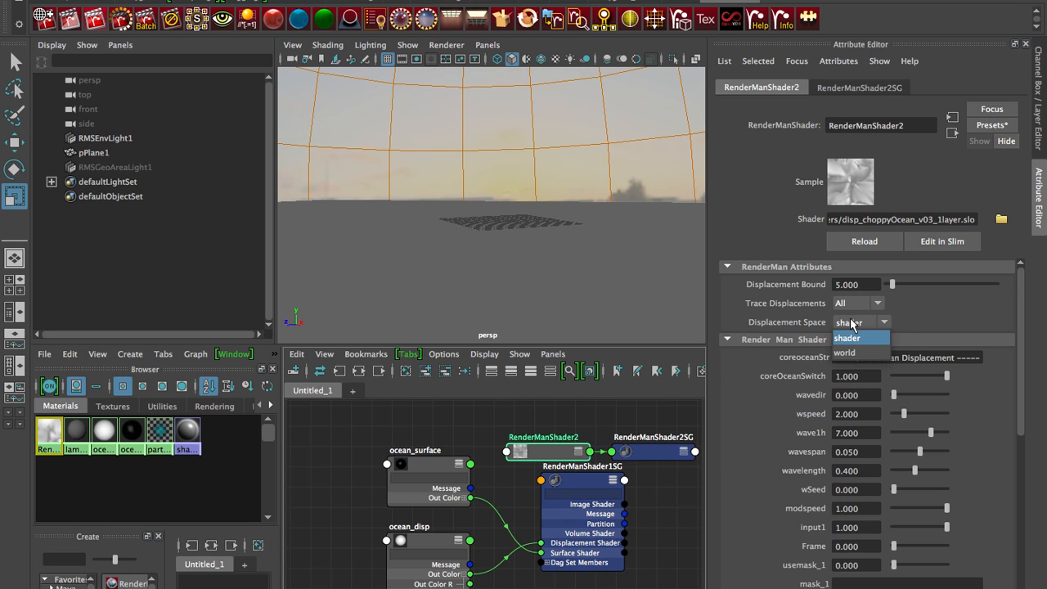
{"action": "left_click", "coordinate": [843, 352]}
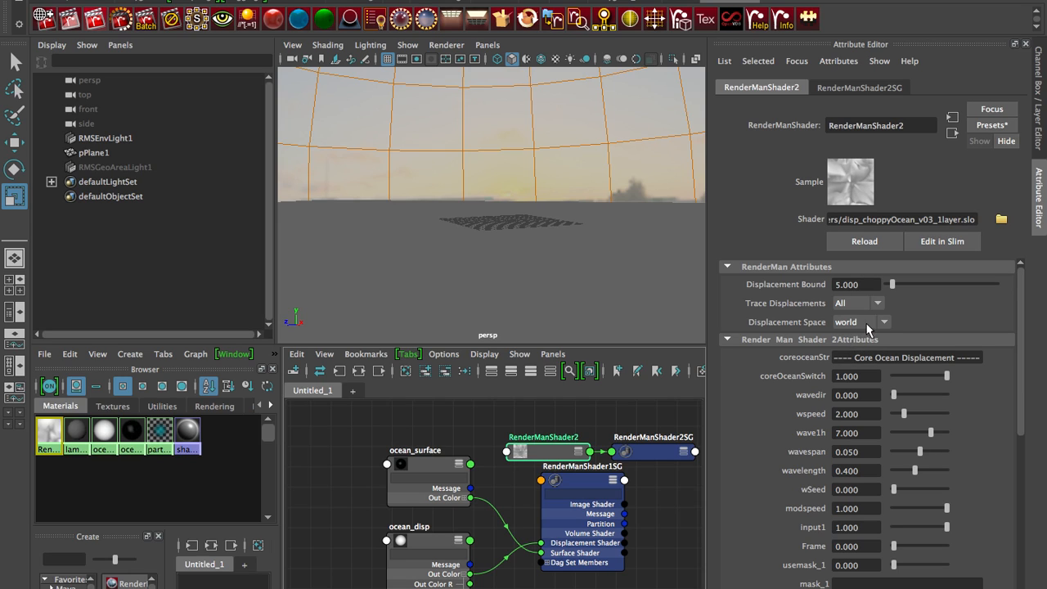
{"action": "left_click", "coordinate": [838, 61]}
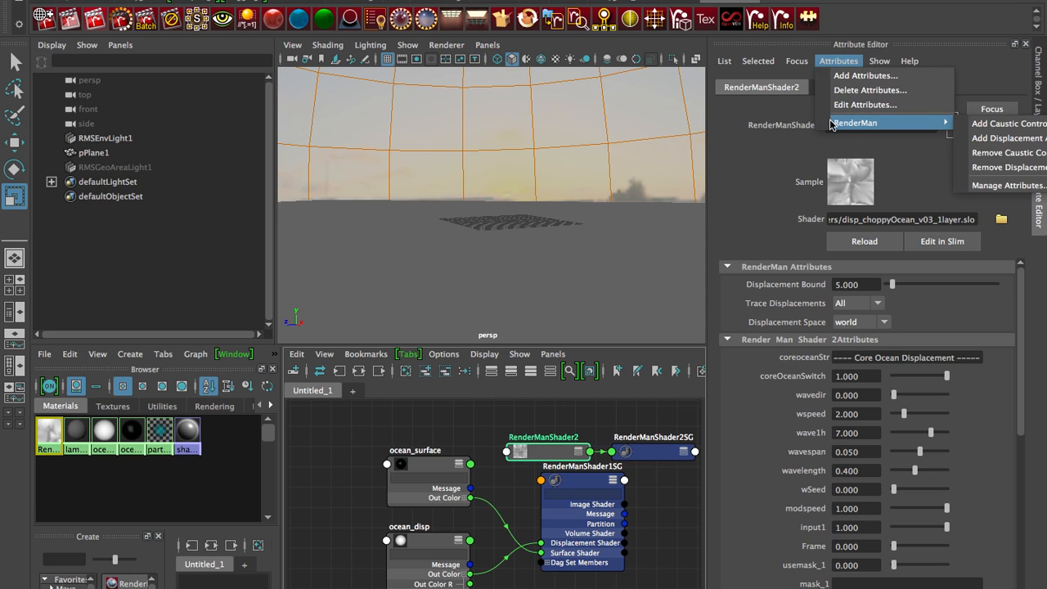
{"action": "mouse_move", "coordinate": [951, 127]}
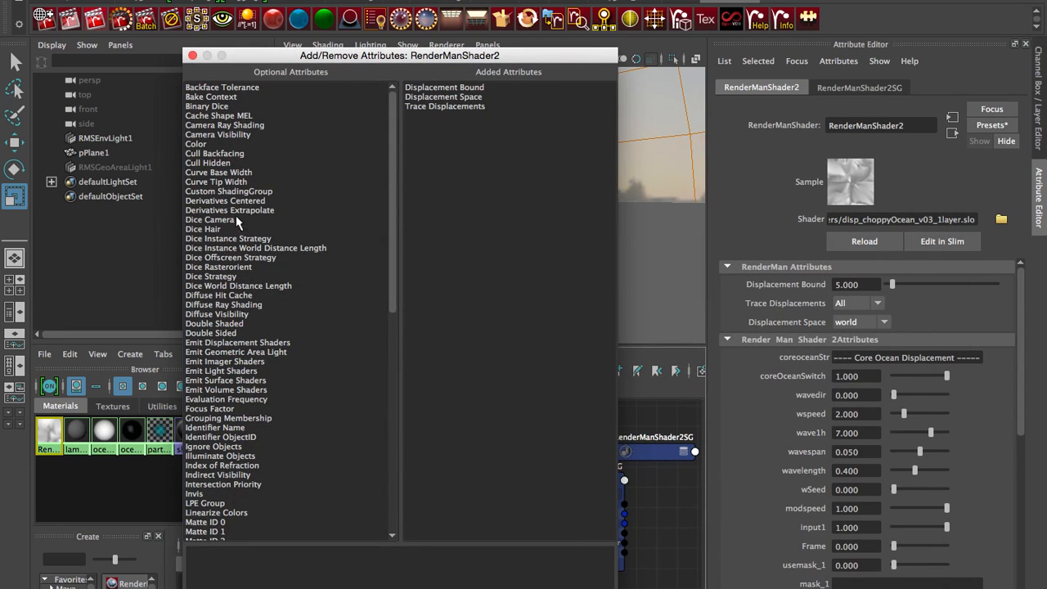
Add the Derivatives Extrapolate attribute to RenderManShader2 and leave it switched on
{"action": "left_click", "coordinate": [229, 209]}
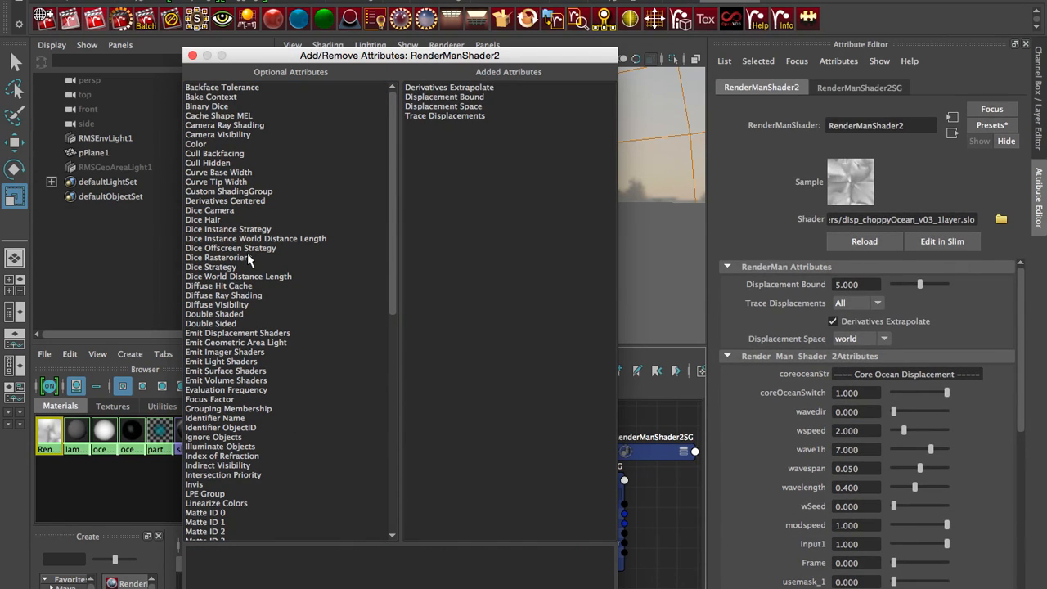
{"action": "scroll", "scroll_direction": "down", "scroll_amount": 3}
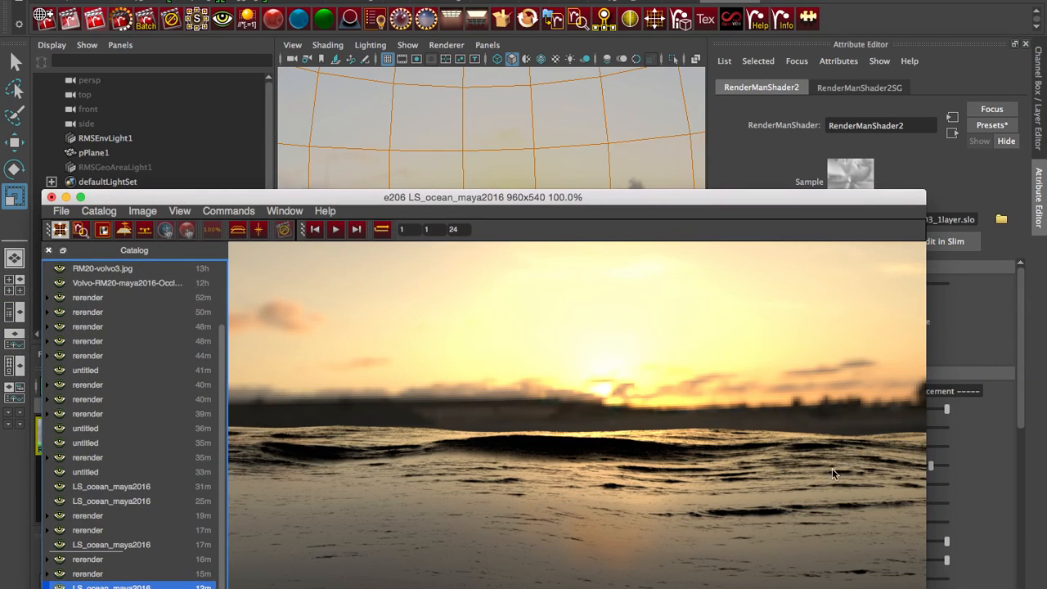
{"action": "mouse_move", "coordinate": [331, 75]}
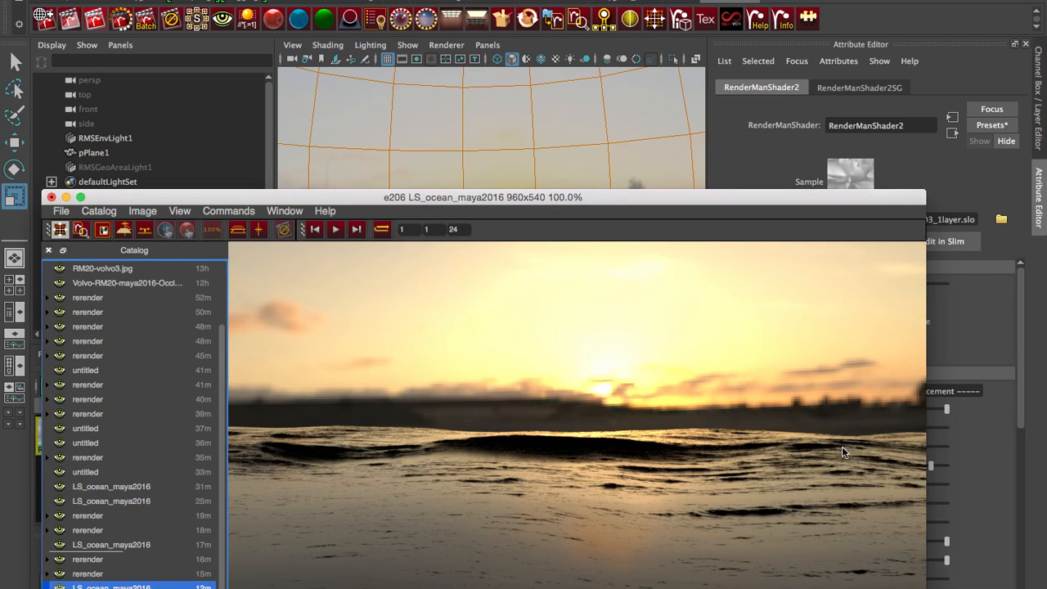
{"action": "mouse_move", "coordinate": [386, 455]}
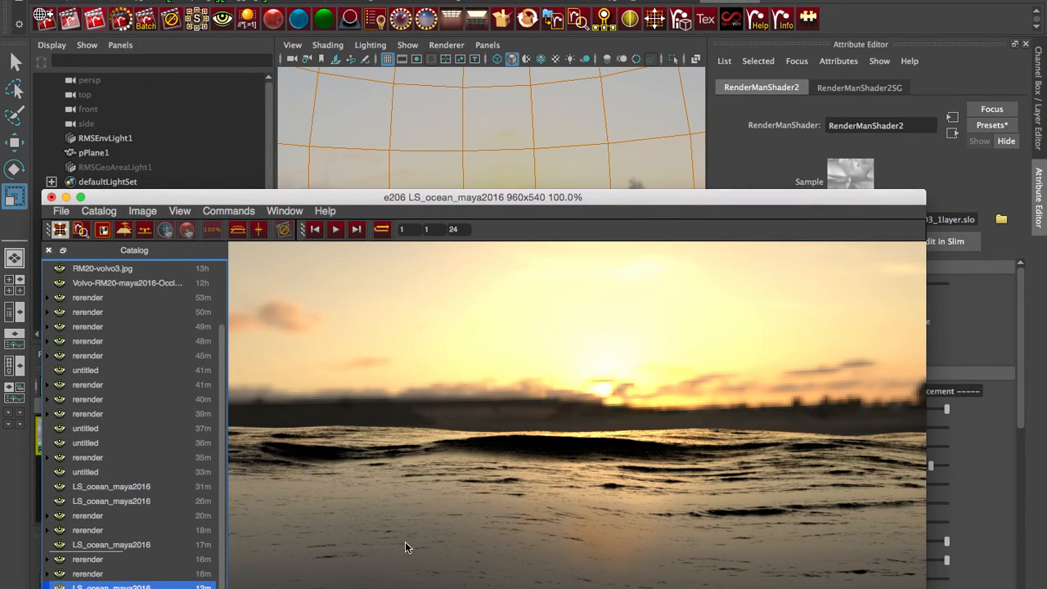
{"action": "mouse_move", "coordinate": [357, 444]}
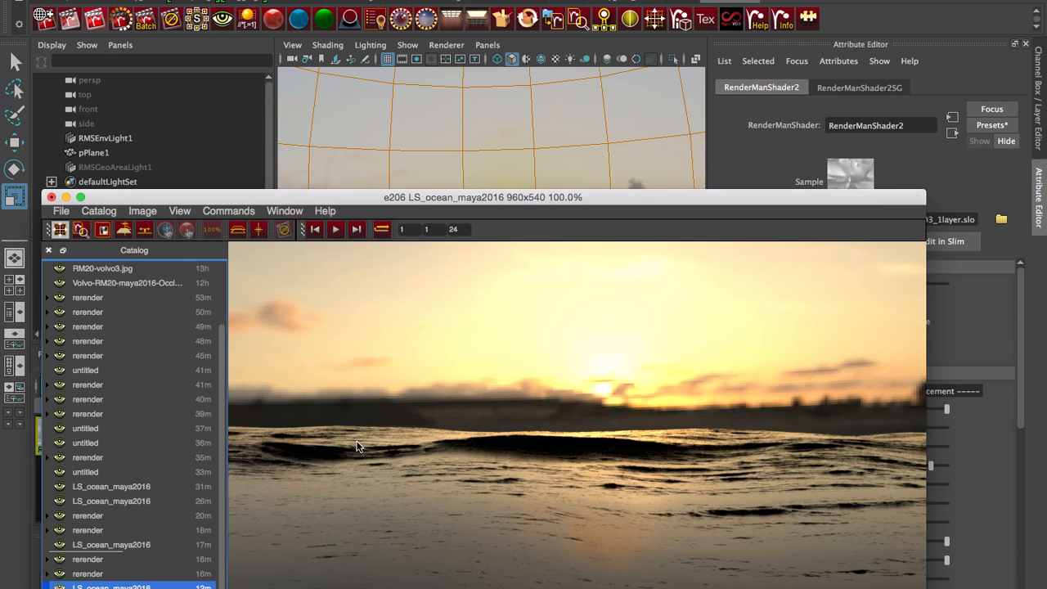
{"action": "mouse_move", "coordinate": [651, 461]}
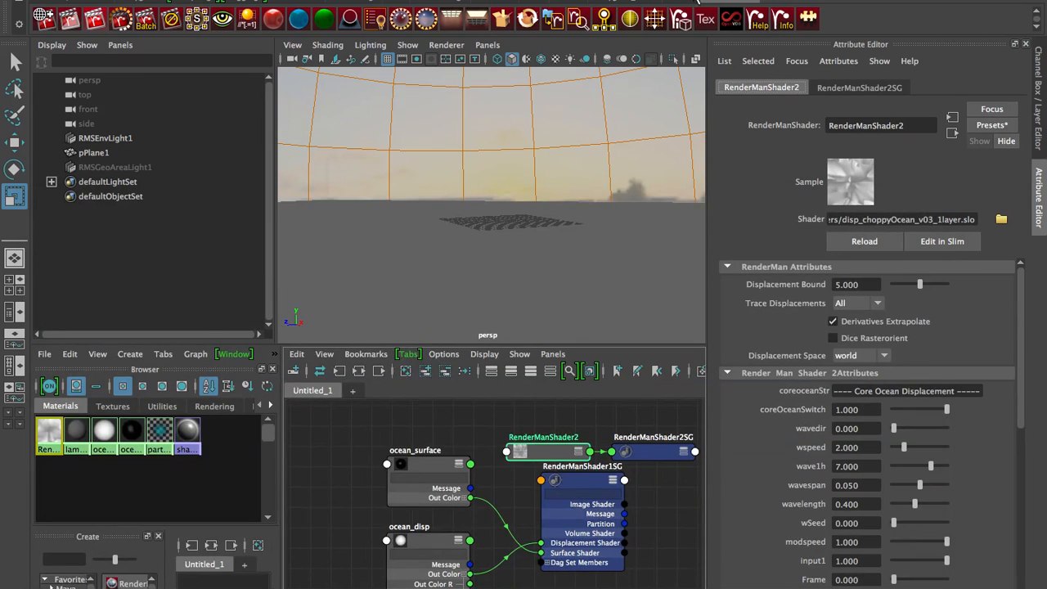
{"action": "mouse_move", "coordinate": [1020, 425]}
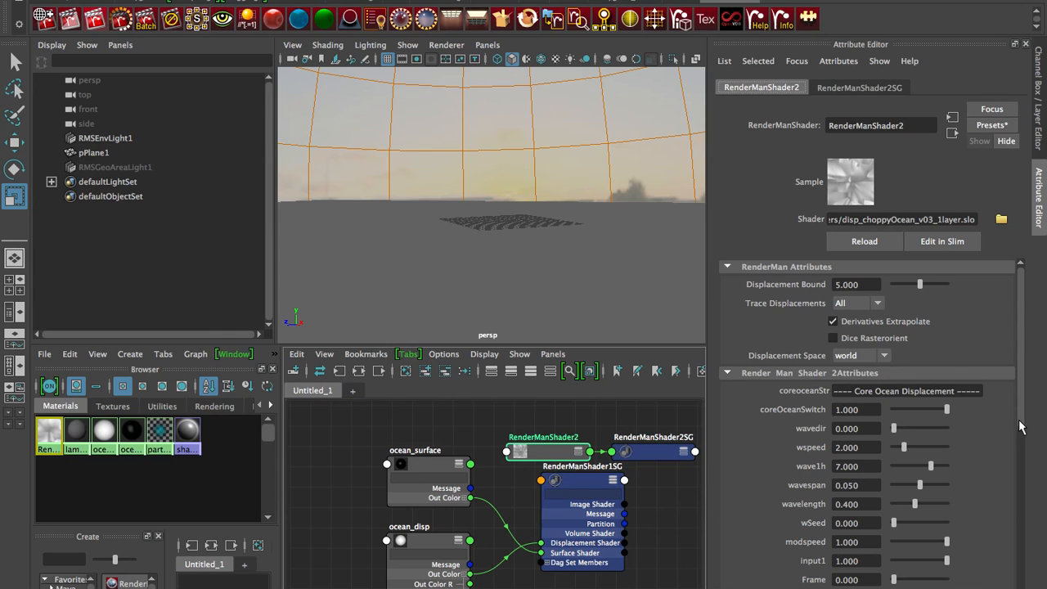
{"action": "scroll", "scroll_direction": "down", "scroll_amount": 3}
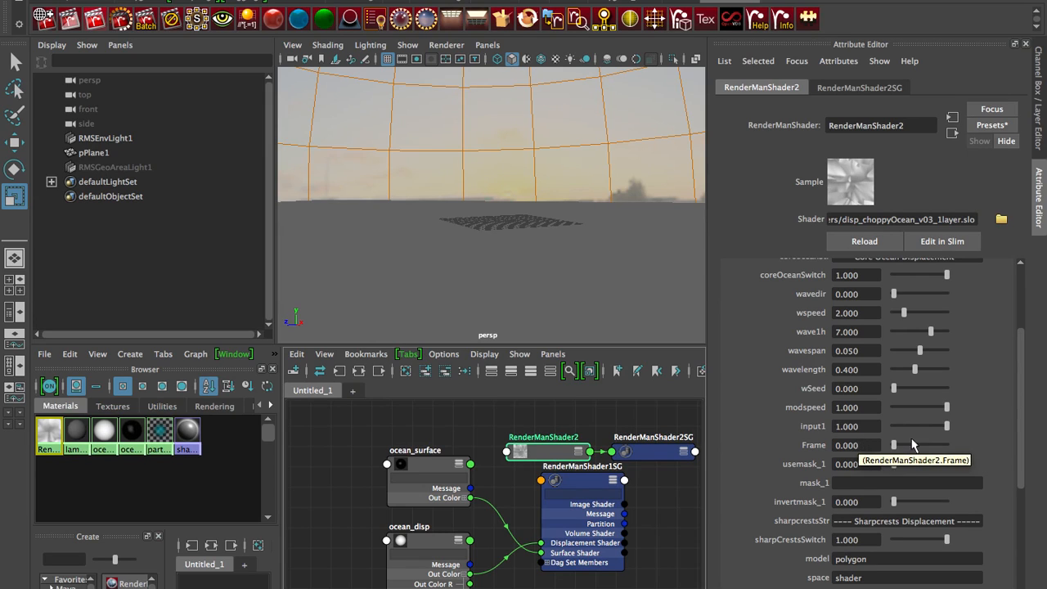
{"action": "mouse_move", "coordinate": [820, 425]}
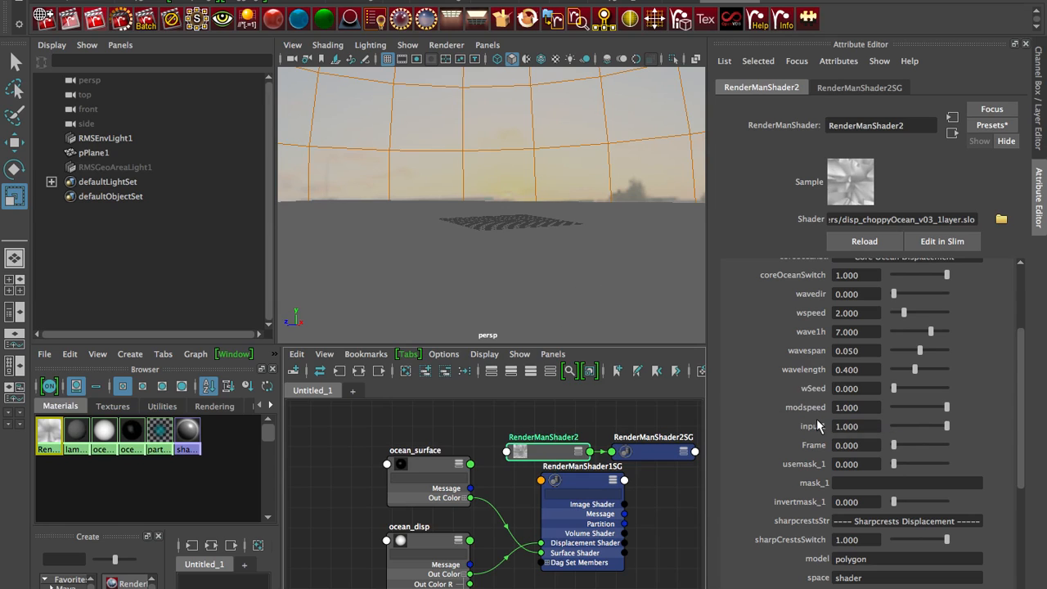